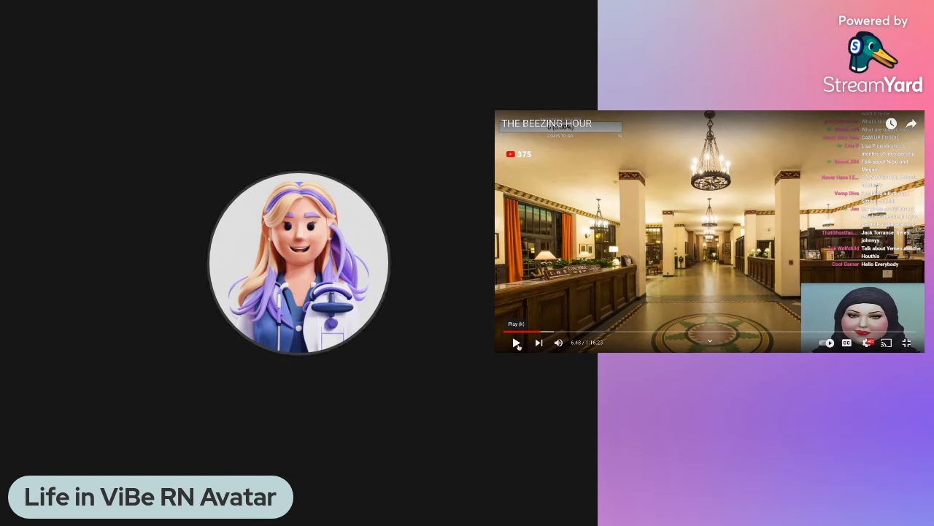
Step: Resume playback of the shared hotel-lobby YouTube video on the stage
left_click(517, 342)
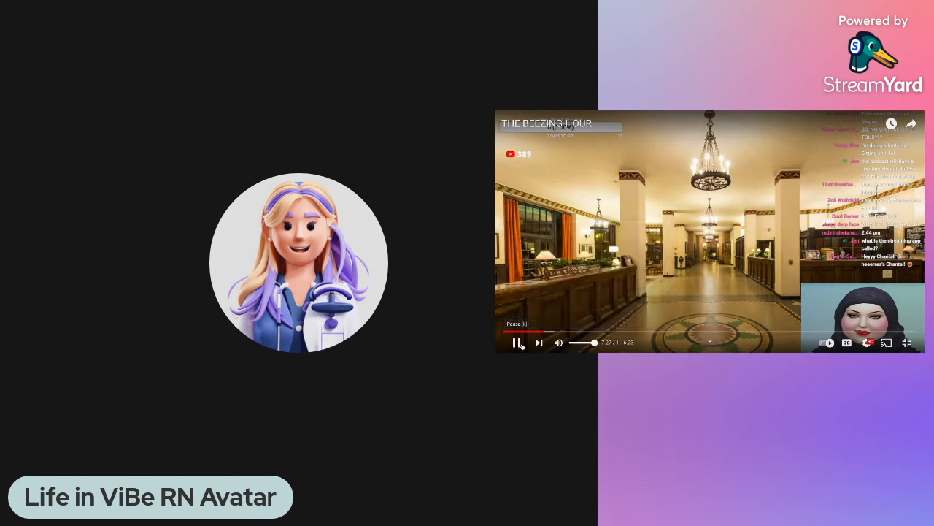
Step: Pause the shared hotel-lobby YouTube video shown beside the avatar
left_click(517, 342)
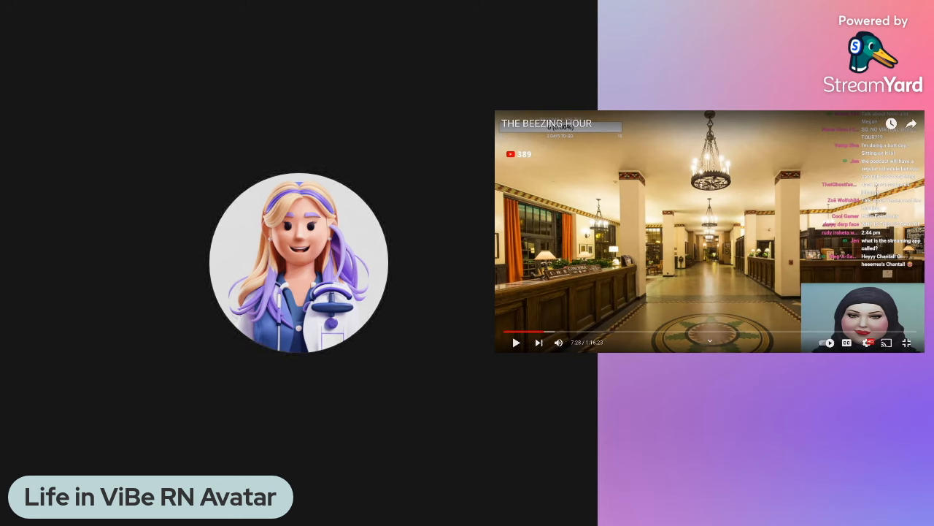
mouse_move(517, 342)
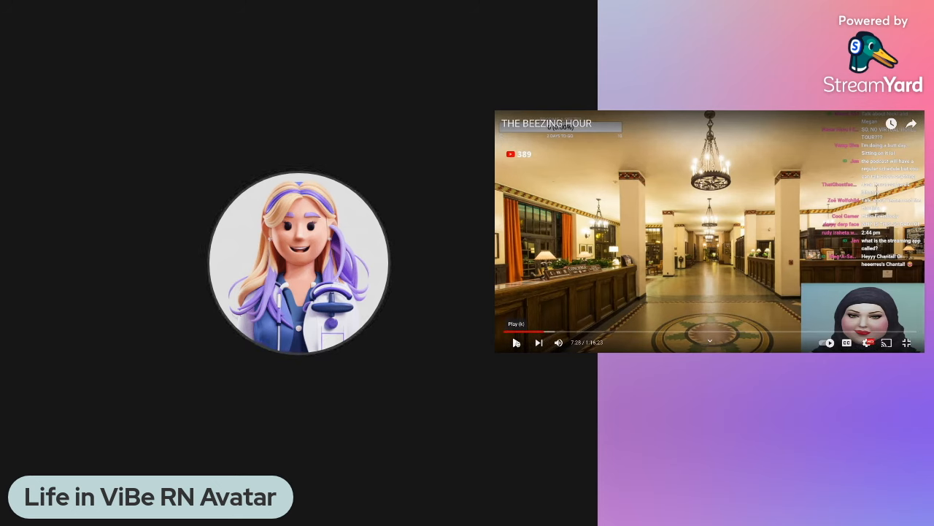
Step: Get the shared hotel-lobby video playing again beside the avatar guest
left_click(517, 342)
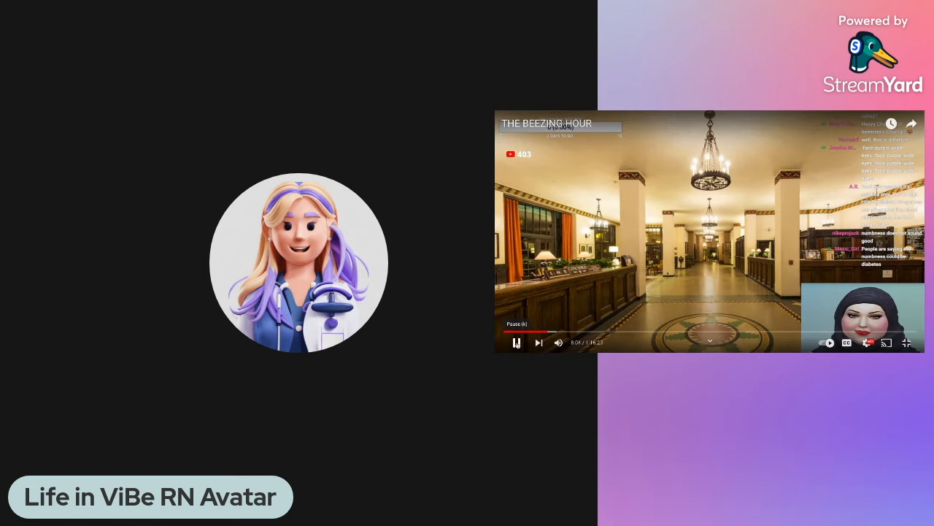
left_click(515, 341)
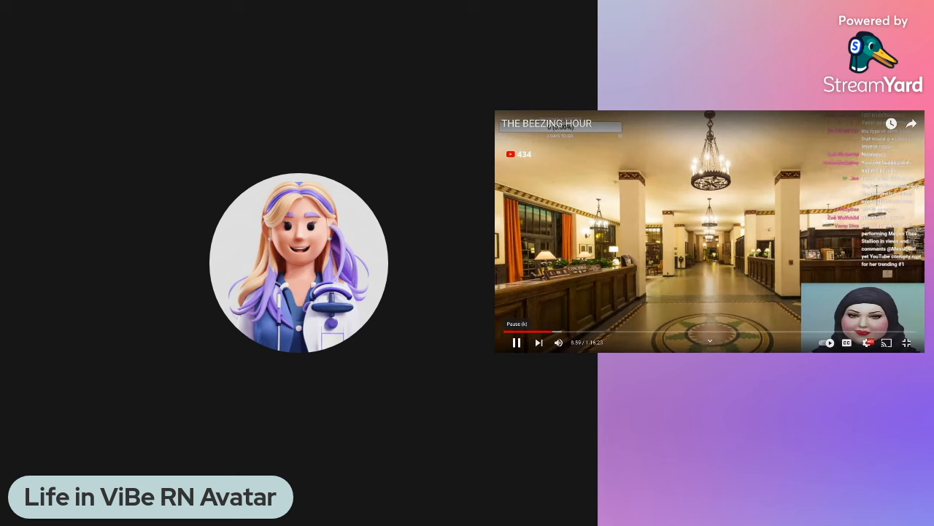
Step: Pause and then resume the shared grand-hotel-lobby video beside the avatar
left_click(517, 342)
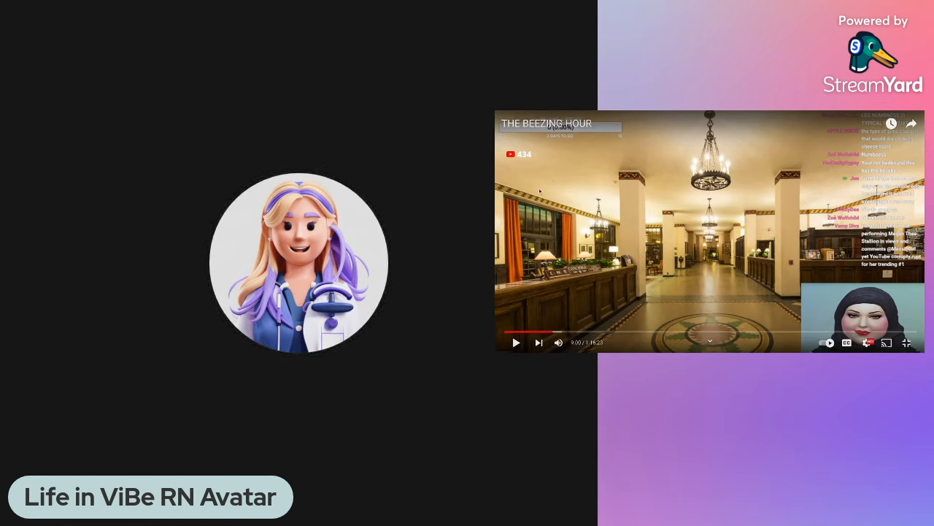
left_click(516, 341)
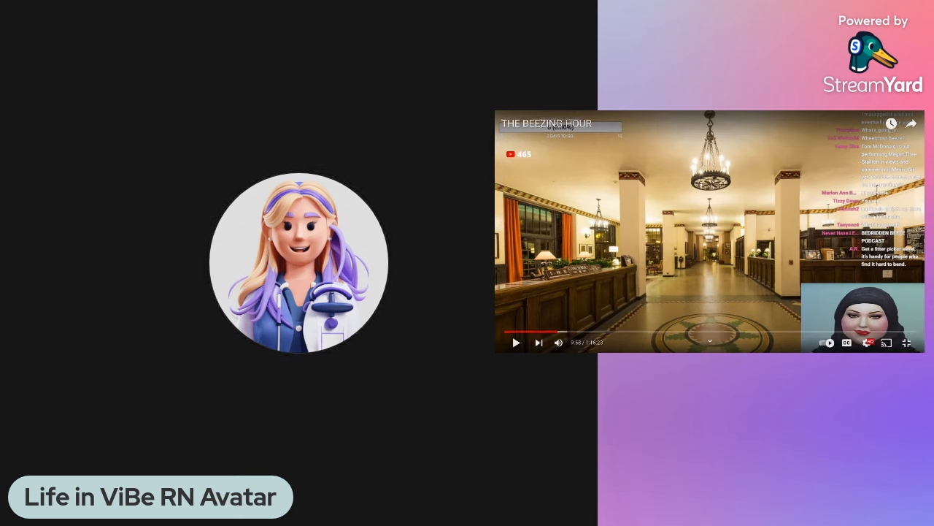
Step: Switch the shared browser to the tab with the PQRST pain assessment article
left_click(517, 342)
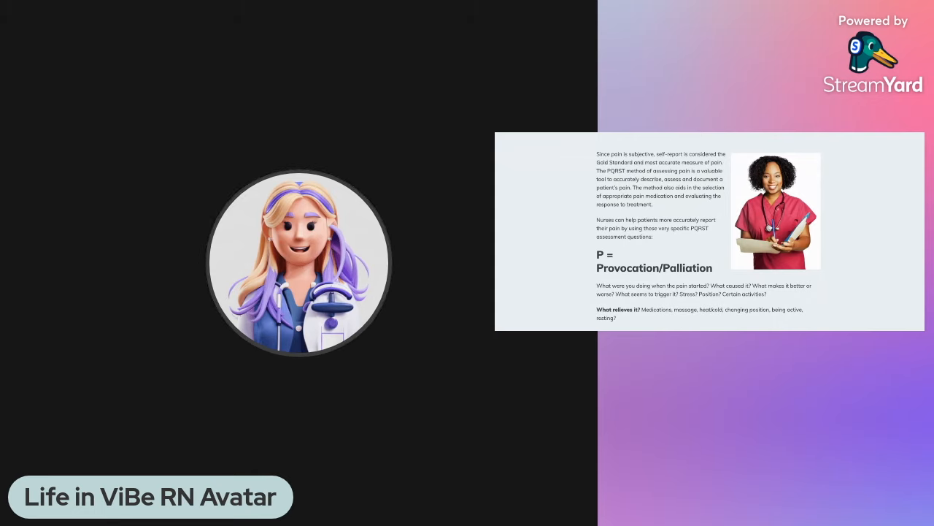
Step: Scroll the shared PQRST article through Quality, Region and Severity down to the Timing section
scroll("down", 3)
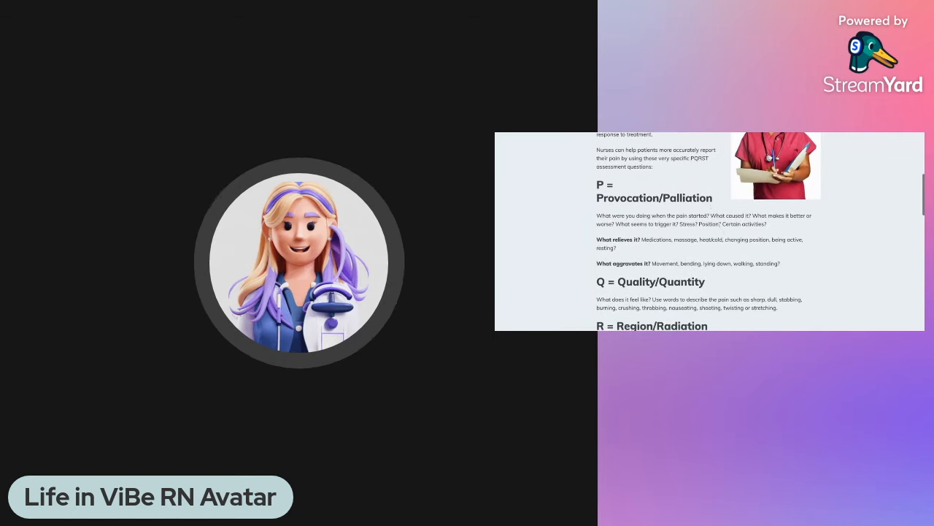
scroll("down", 3)
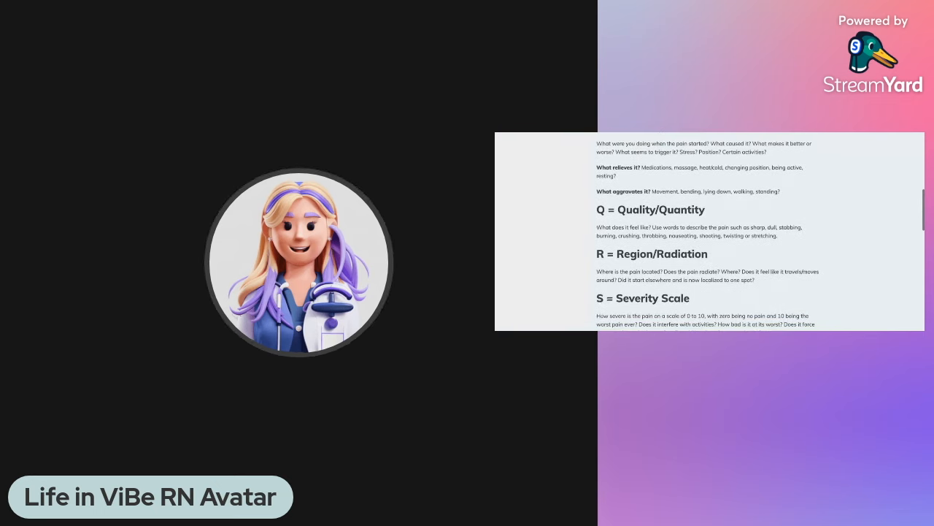
scroll("down", 3)
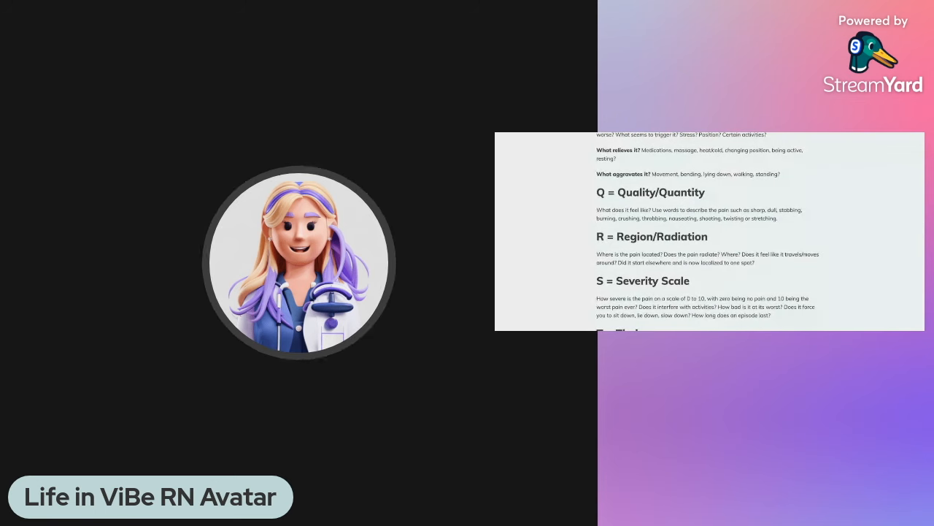
scroll("down", 3)
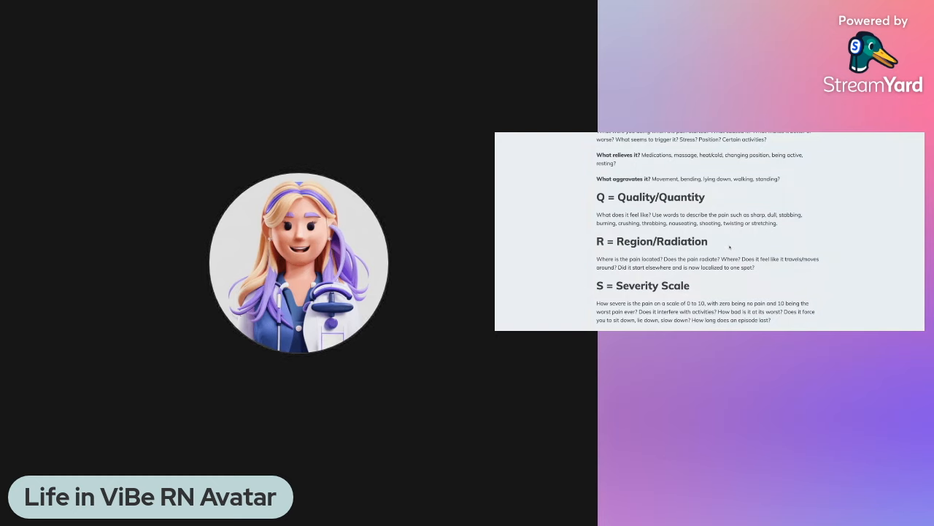
scroll("down", 3)
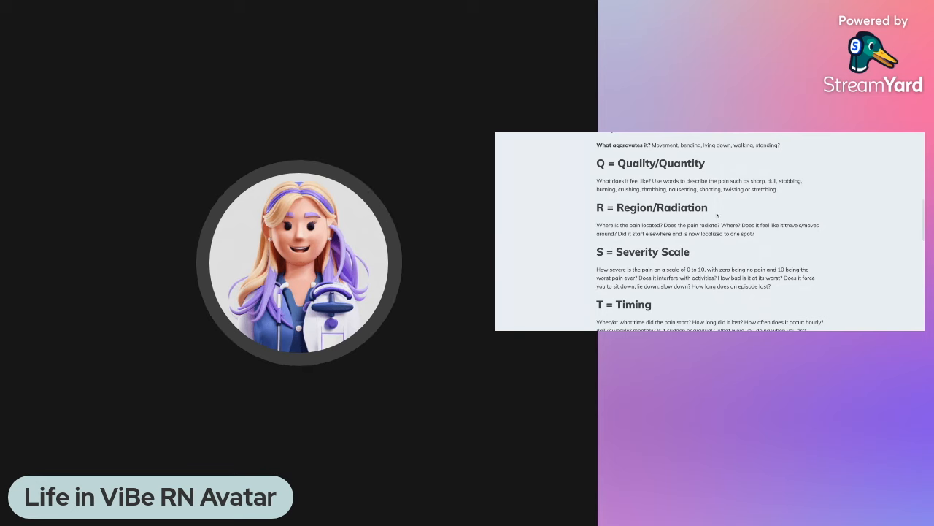
scroll("down", 3)
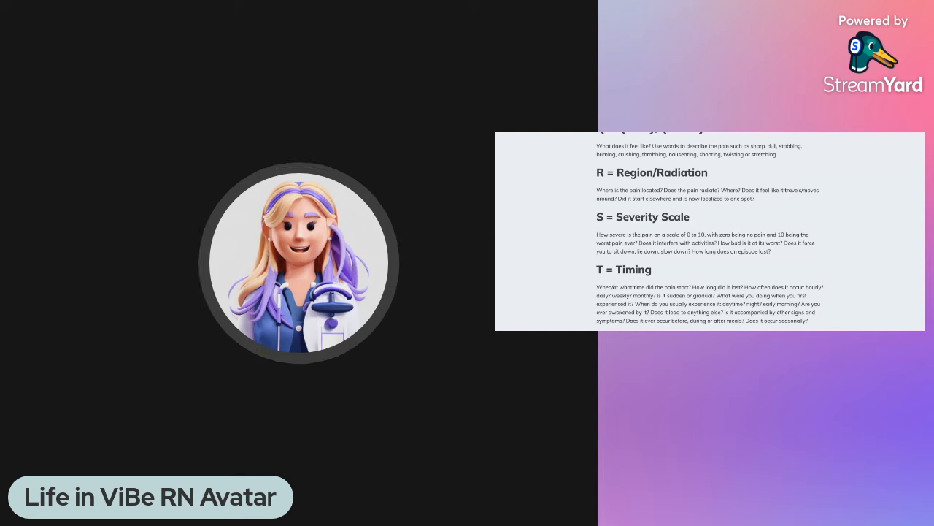
scroll("down", 3)
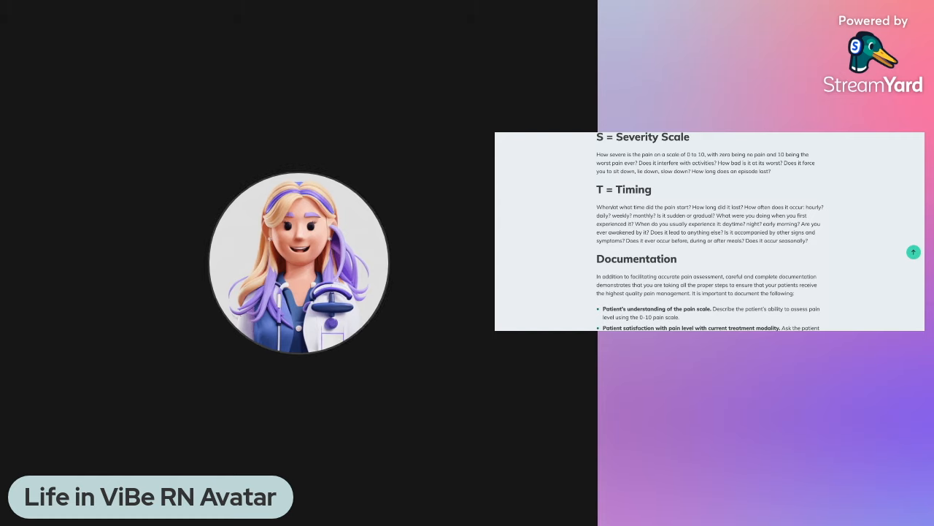
Step: Scroll the shared article further so the Documentation heading and bullets come into view
scroll("down", 3)
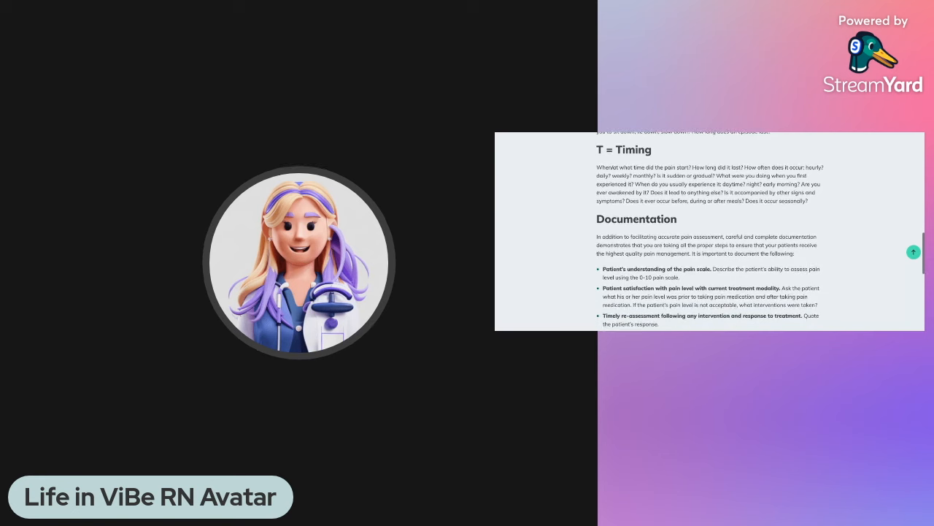
scroll("down", 3)
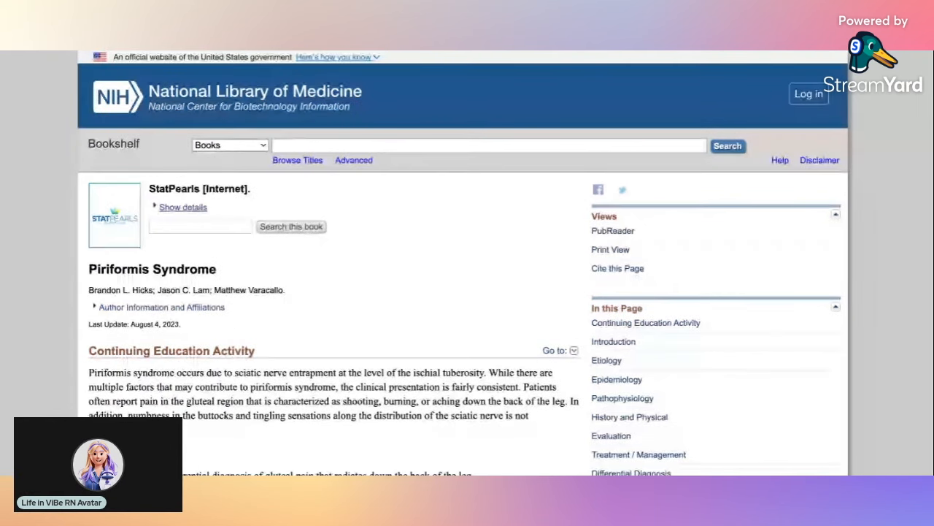
Step: Scroll the shared StatPearls piriformis page past the title to the start of the Introduction
scroll("down", 3)
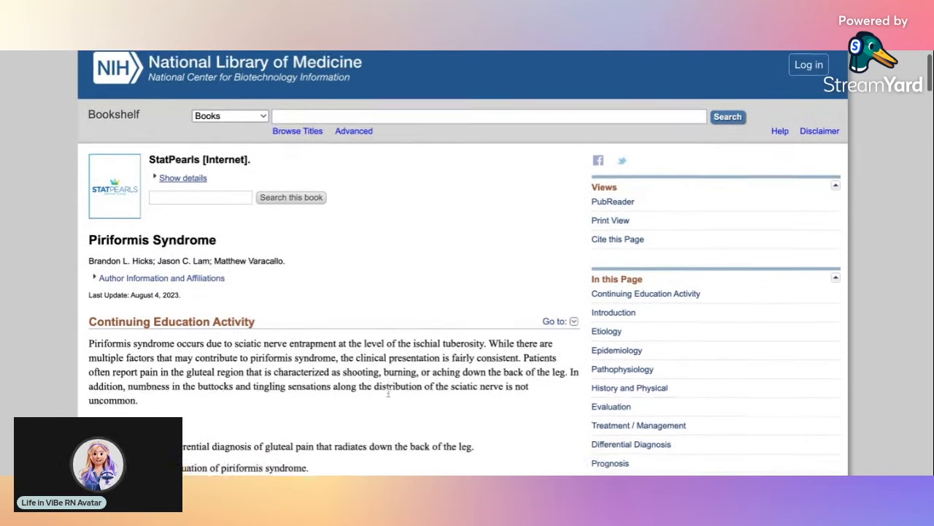
scroll("down", 3)
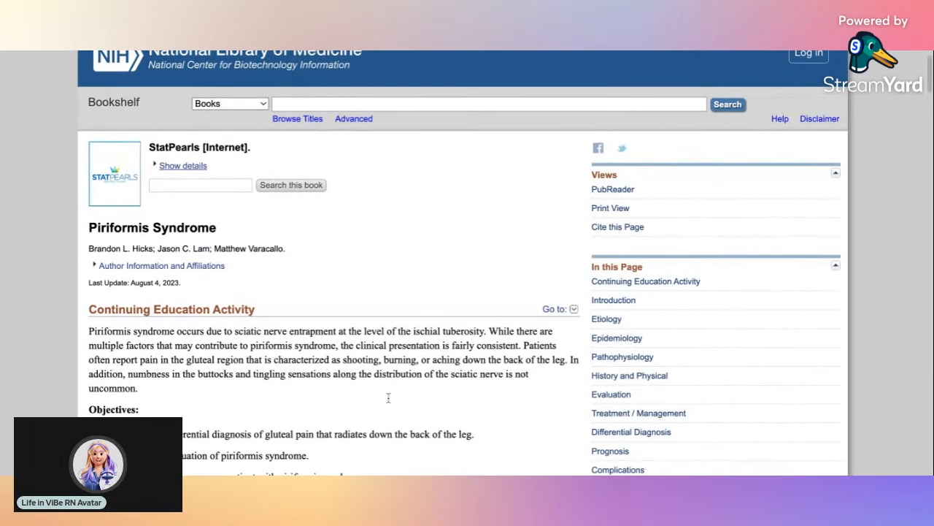
scroll("down", 3)
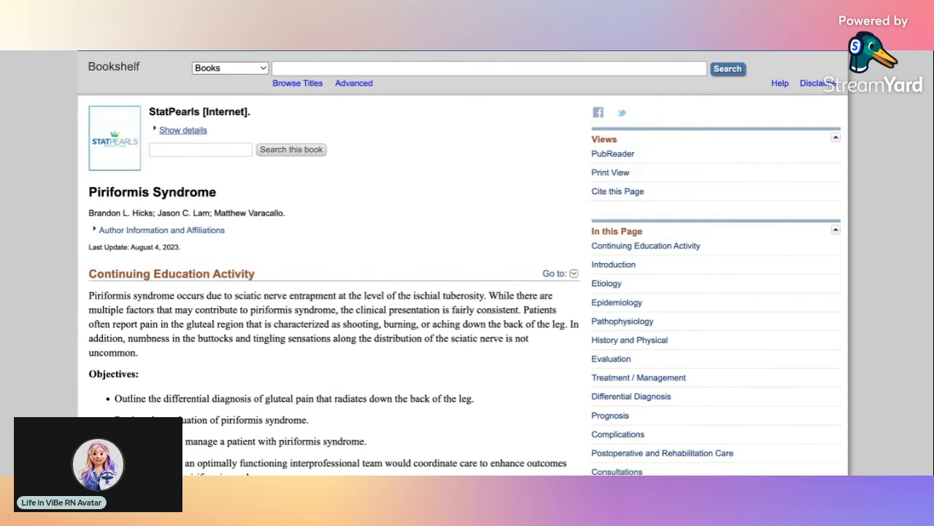
scroll("down", 3)
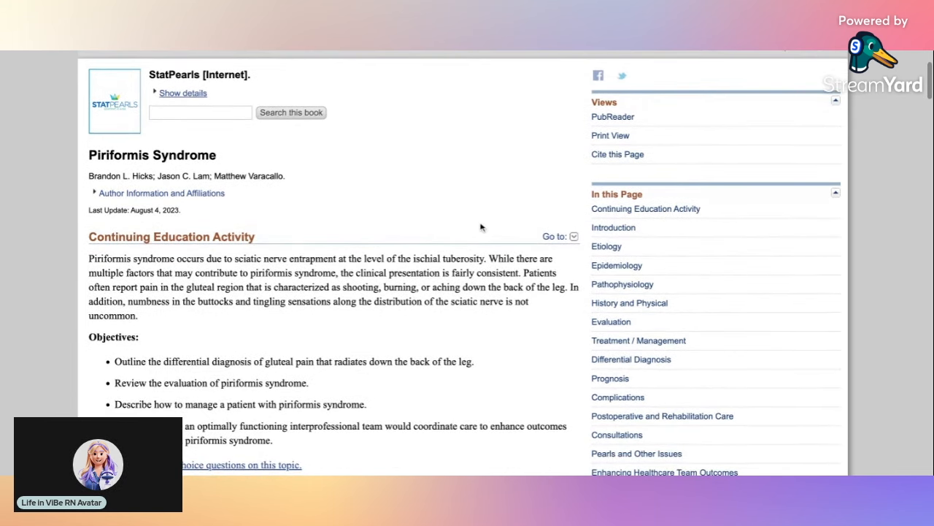
scroll("down", 3)
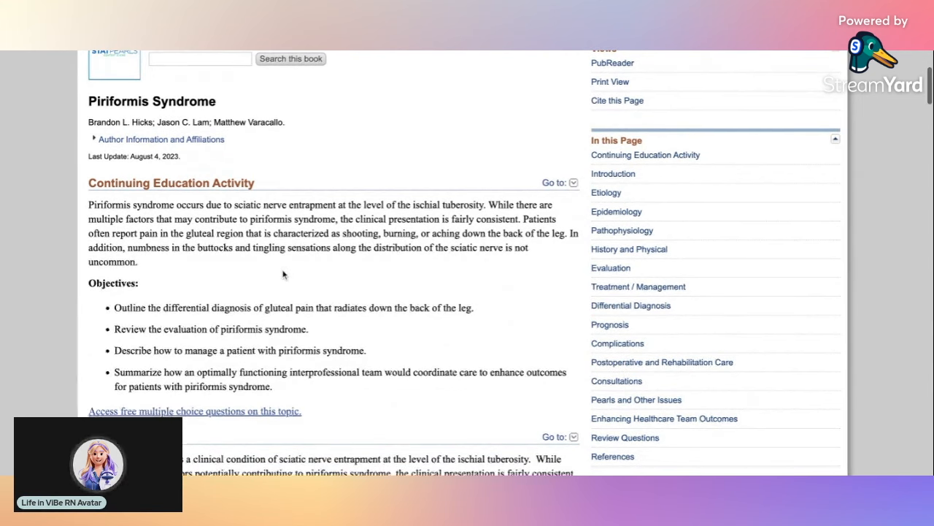
scroll("down", 3)
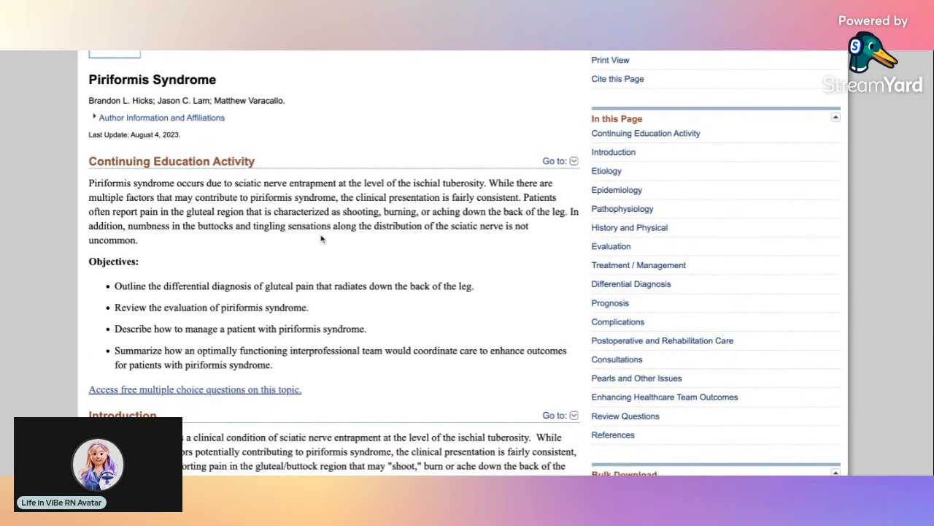
mouse_move(368, 242)
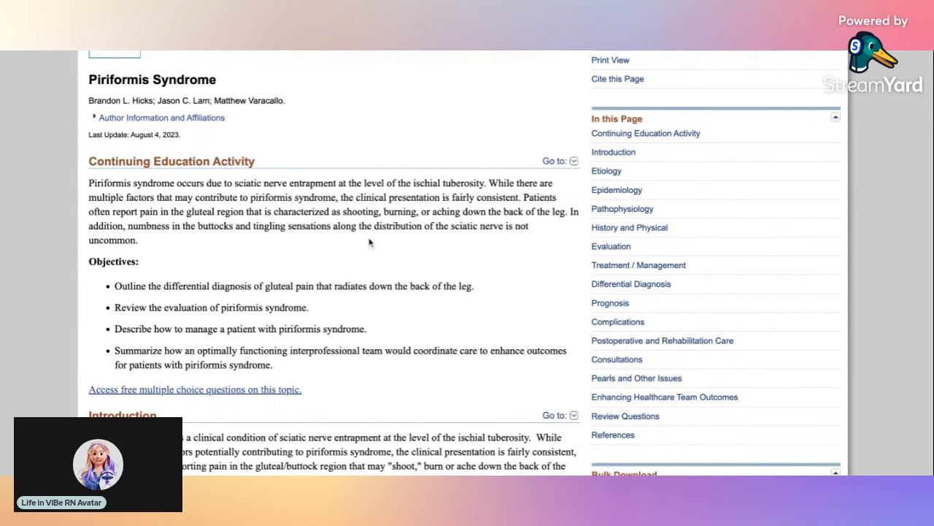
mouse_move(577, 314)
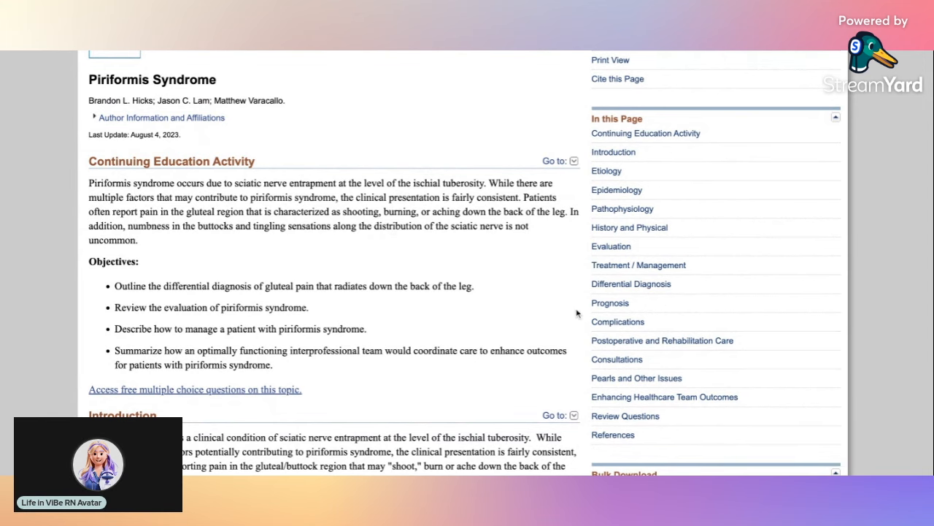
scroll("down", 3)
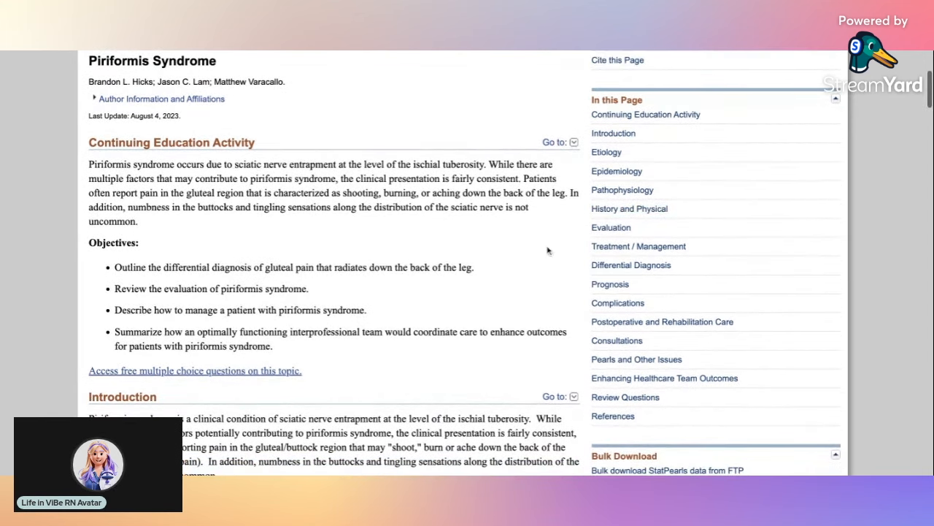
mouse_move(345, 227)
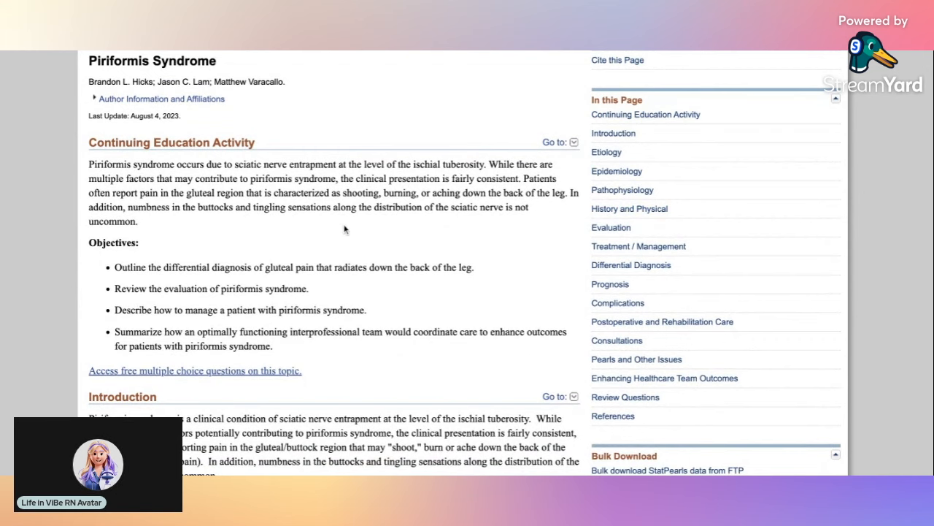
scroll("down", 3)
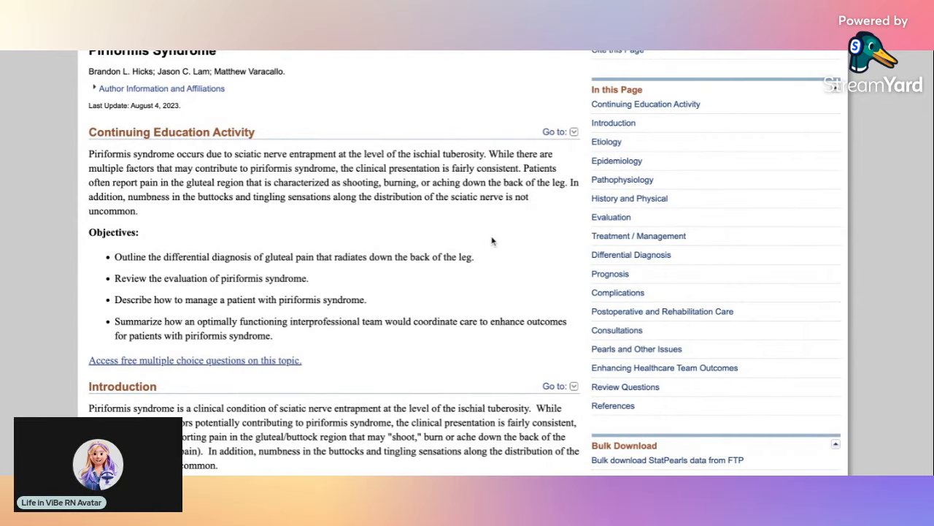
scroll("down", 3)
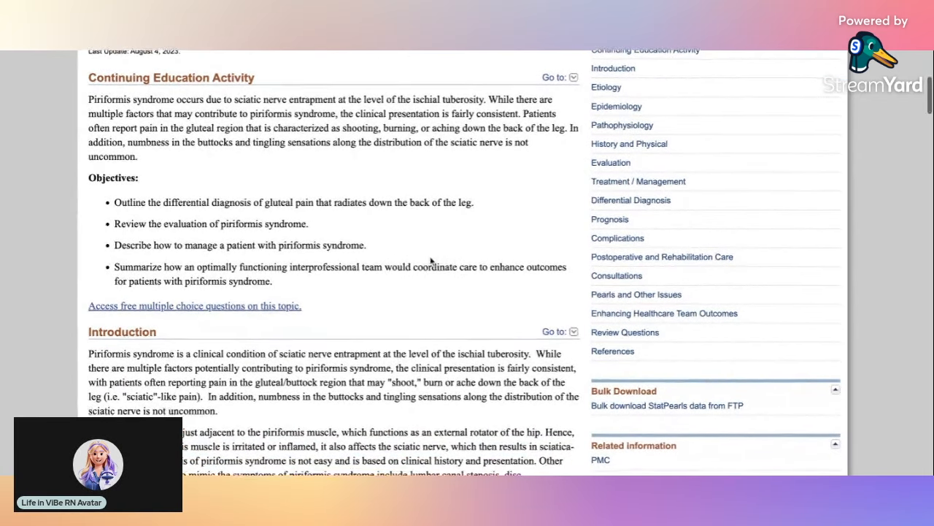
Step: Scroll the shared page to show the full Introduction and the start of Etiology
scroll("down", 3)
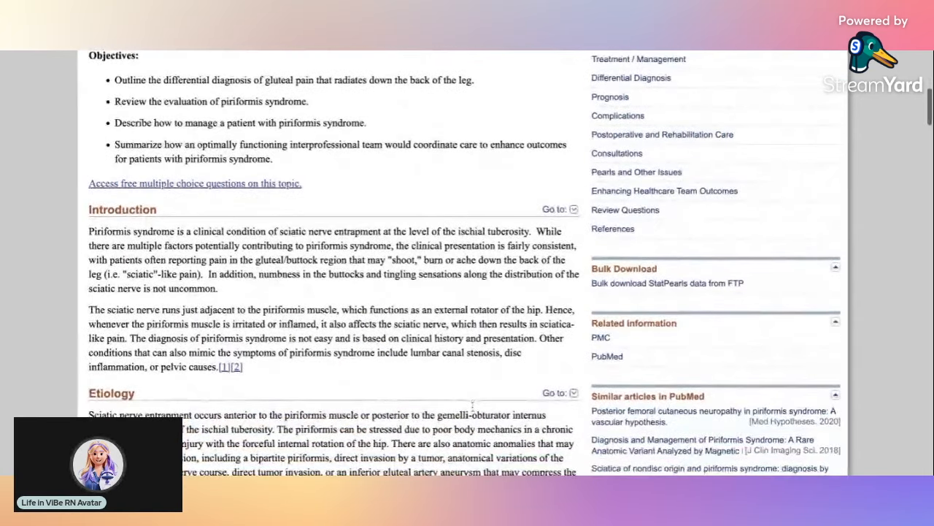
scroll("down", 3)
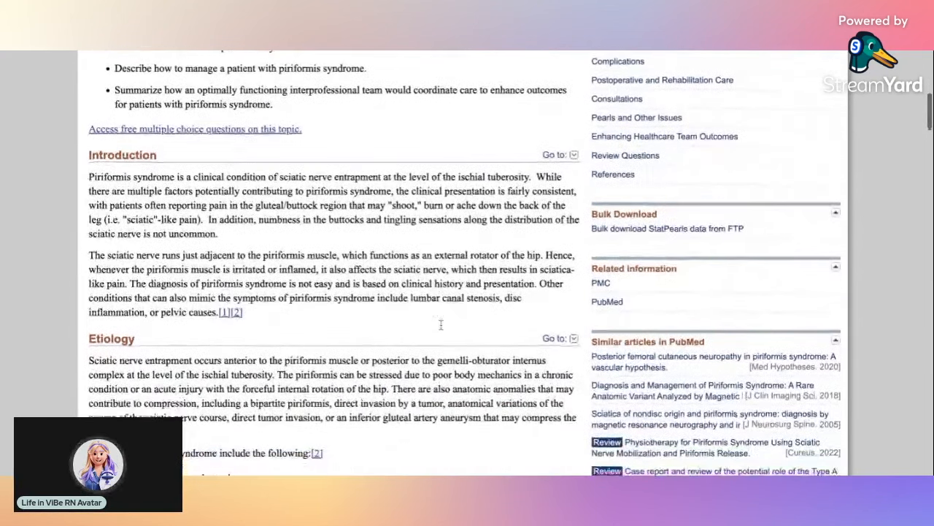
scroll("down", 3)
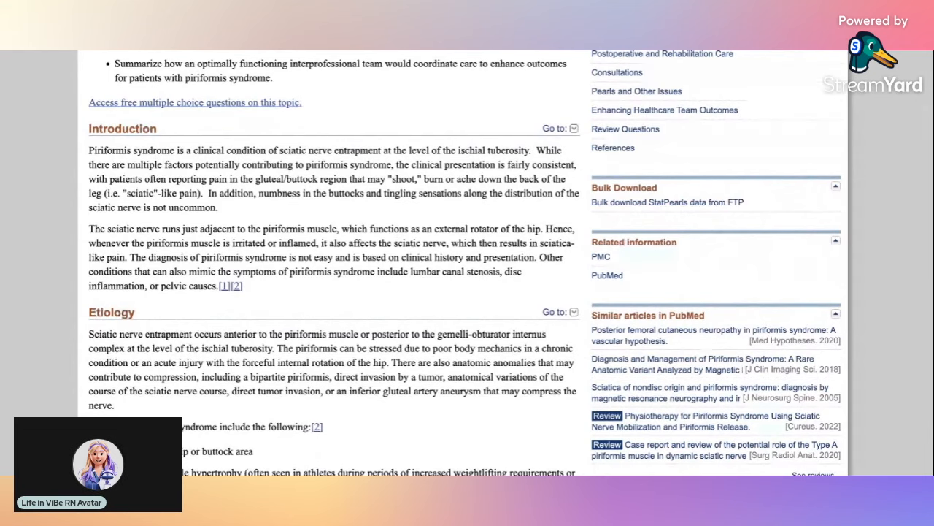
mouse_move(418, 222)
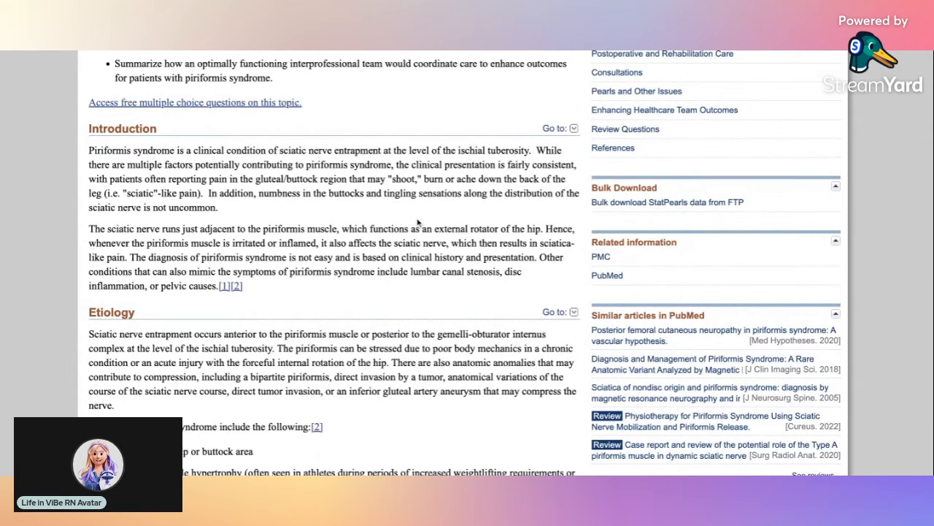
scroll("down", 3)
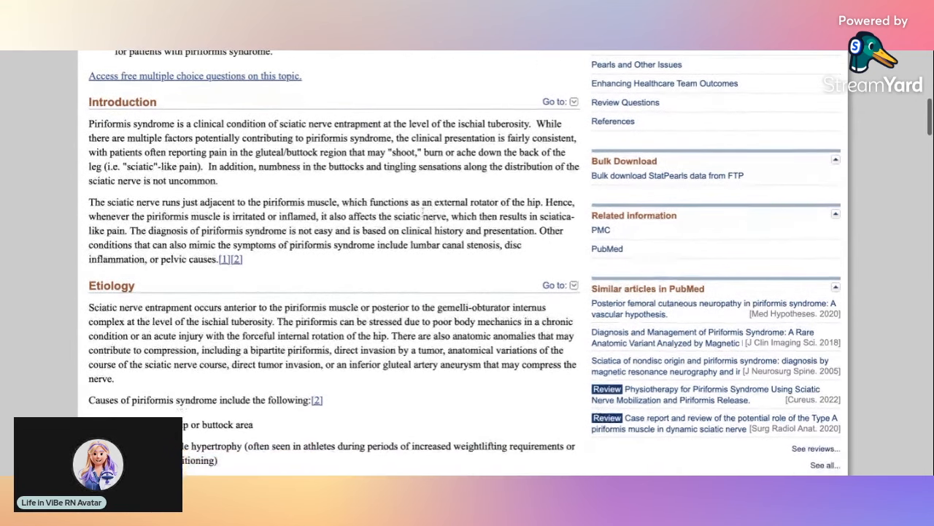
scroll("down", 3)
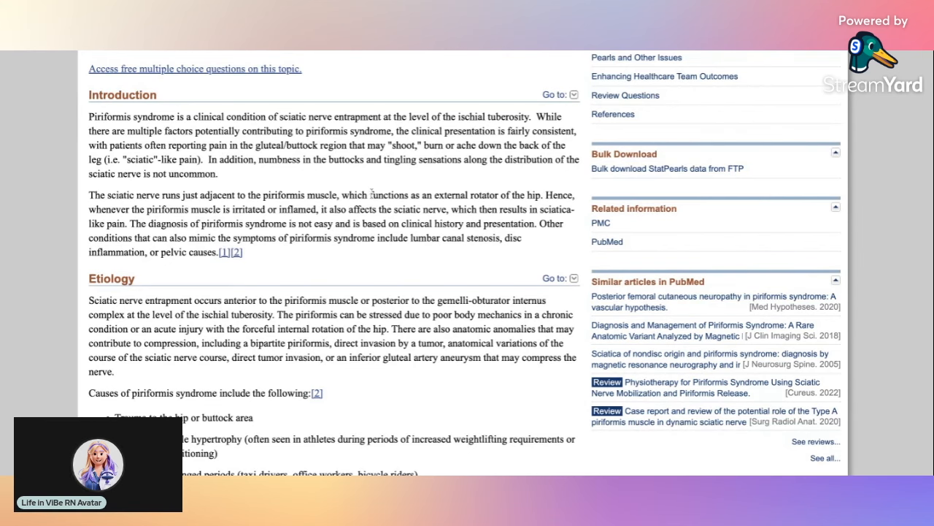
Step: Scroll down to the Etiology section's bulleted list of causes of piriformis syndrome
scroll("down", 3)
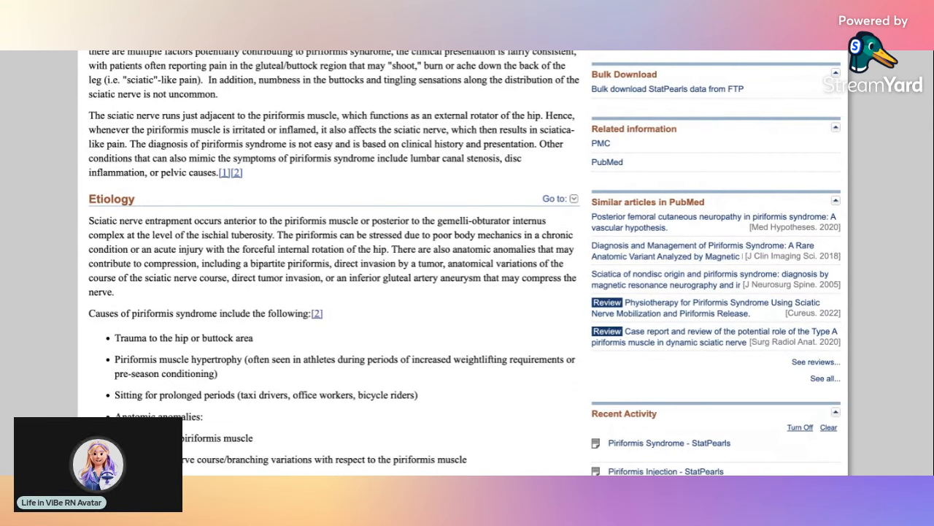
scroll("down", 3)
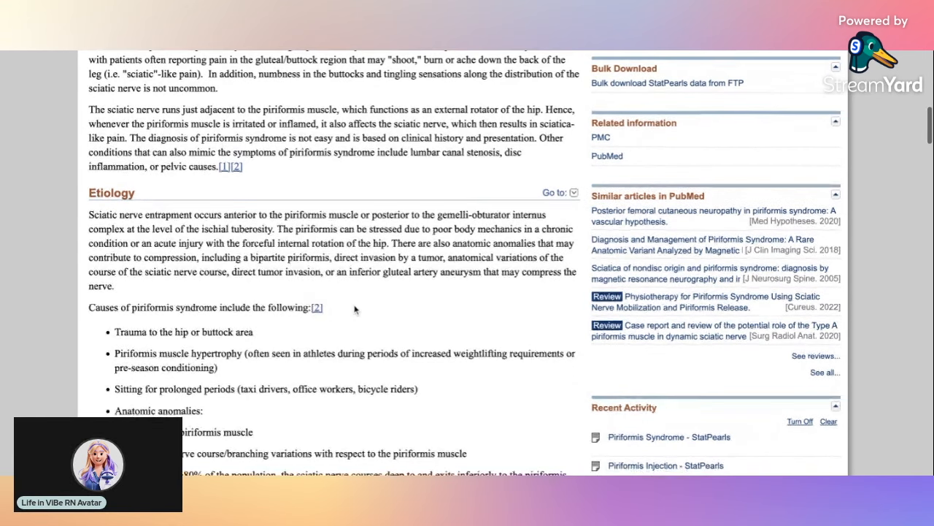
scroll("down", 3)
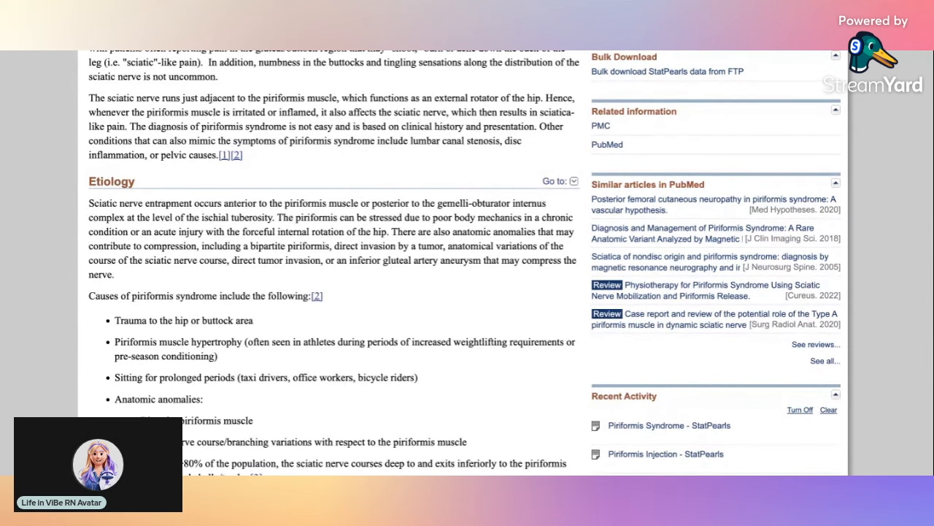
Step: Scroll the shared page through Etiology's anatomic-anomaly causes until the Epidemiology heading appears
scroll("down", 3)
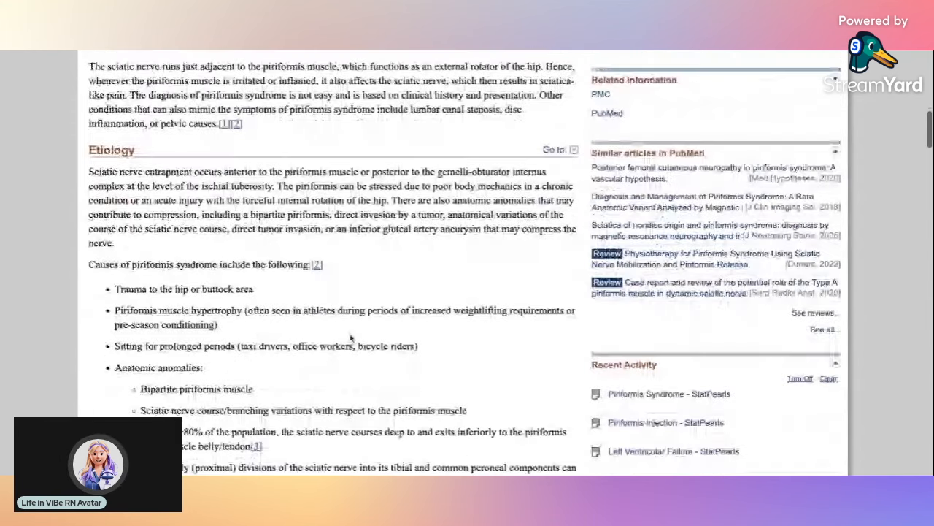
scroll("down", 3)
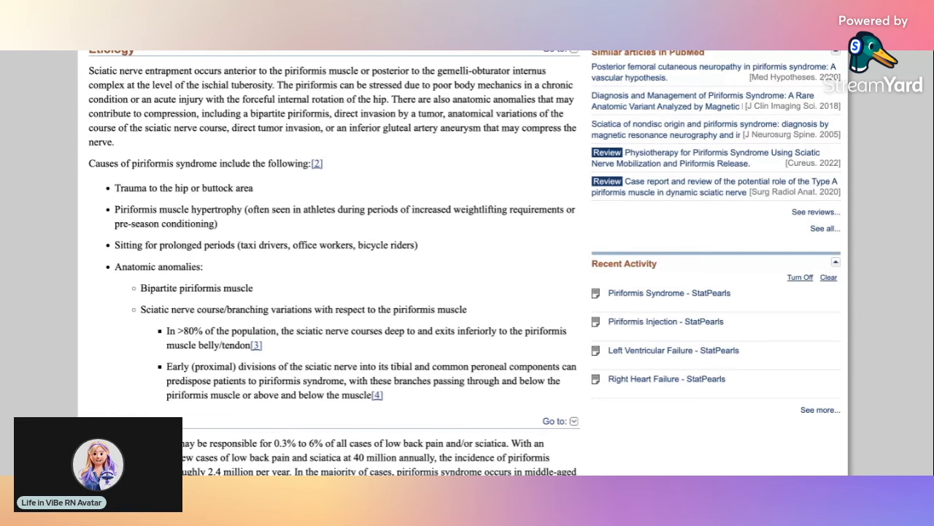
scroll("down", 3)
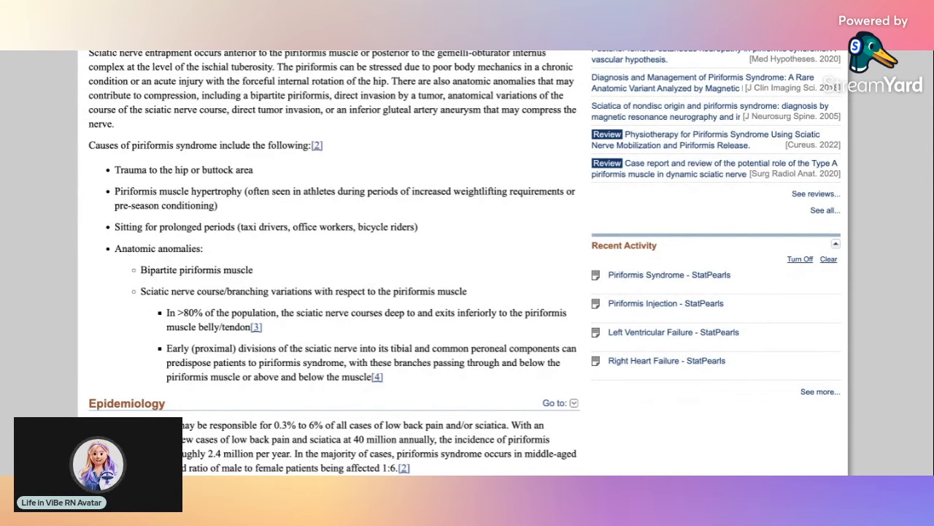
Step: Scroll the shared page through Epidemiology and Pathophysiology until the History and Physical heading appears
scroll("down", 3)
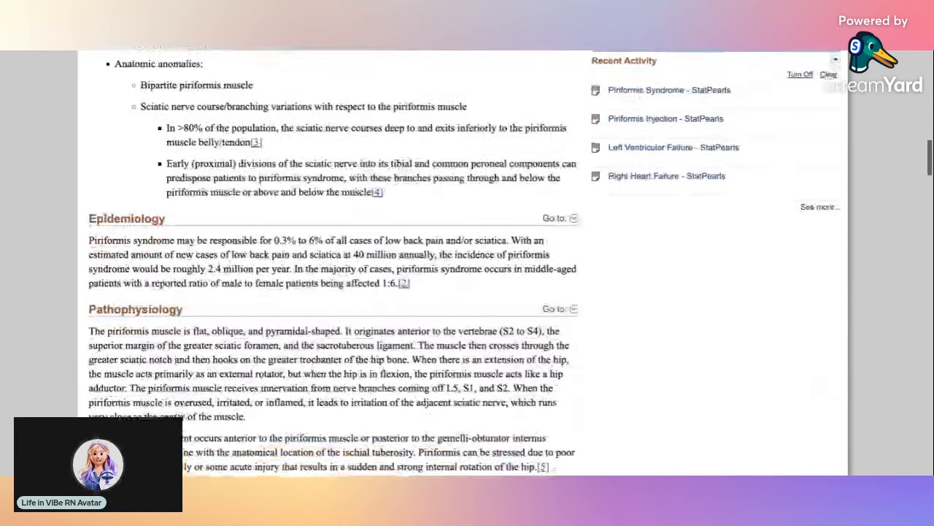
scroll("down", 3)
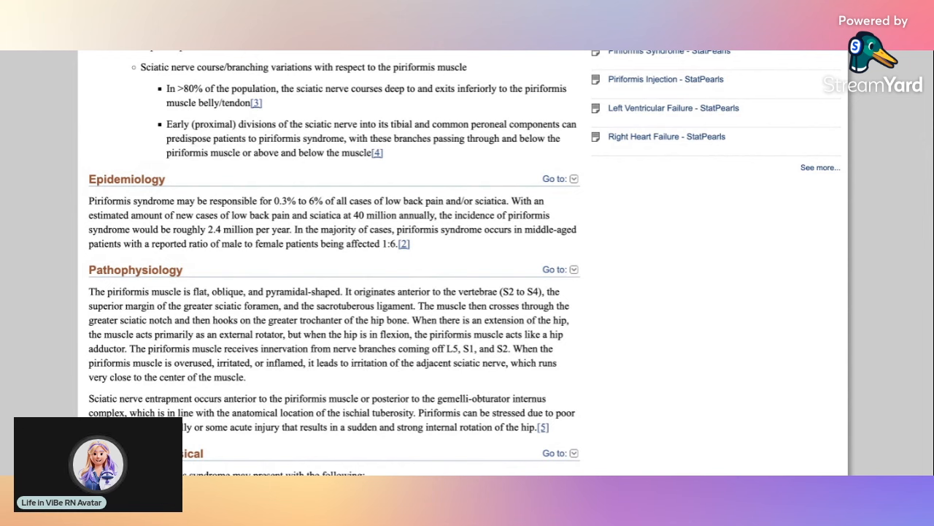
scroll("down", 3)
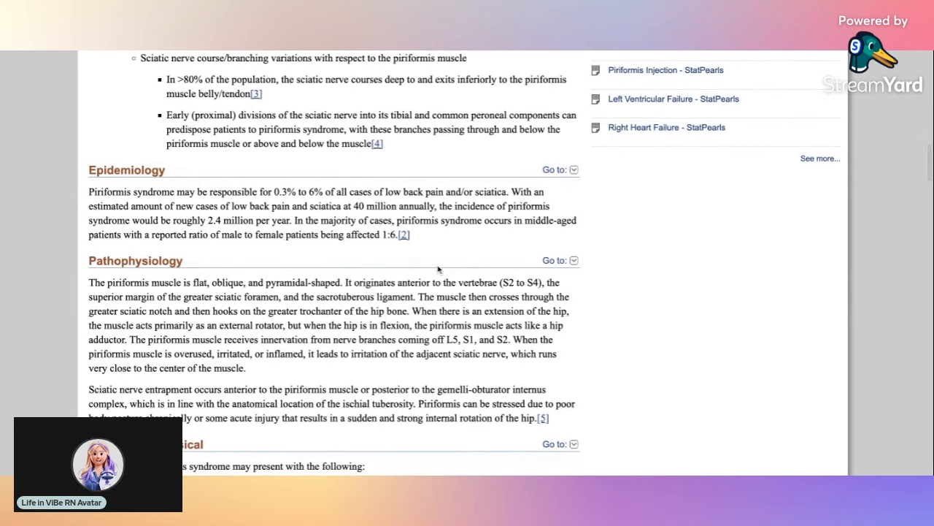
scroll("down", 3)
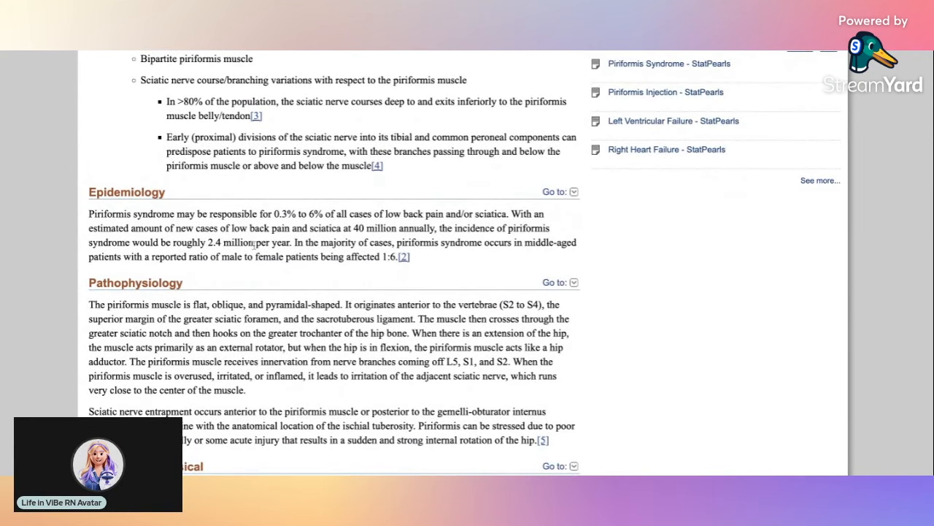
scroll("down", 3)
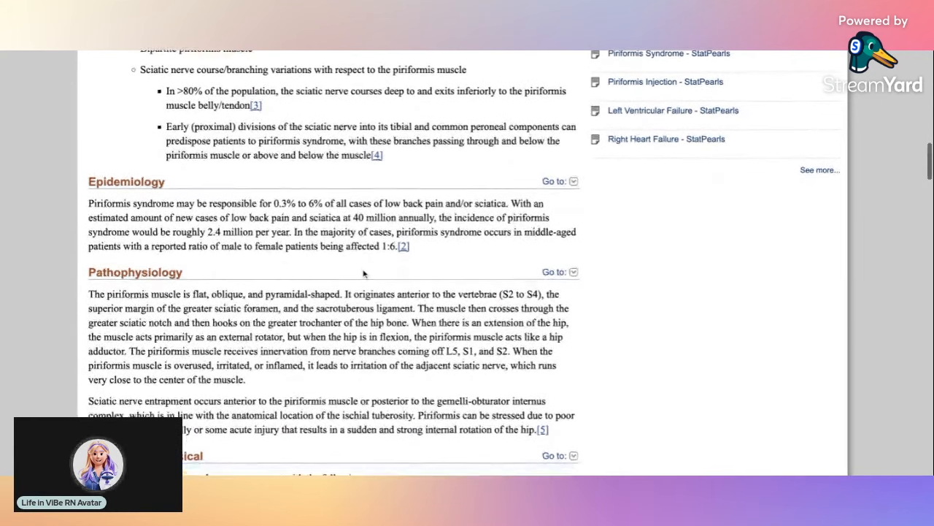
scroll("down", 3)
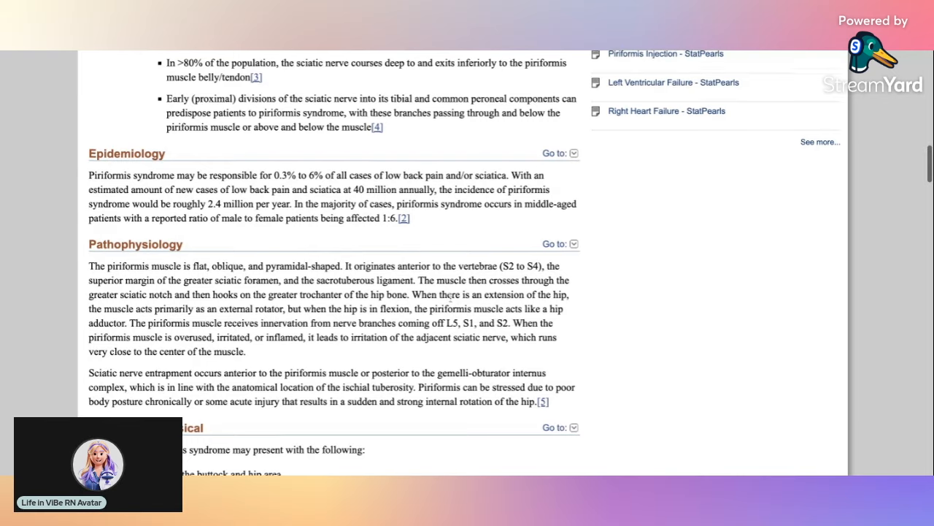
scroll("down", 3)
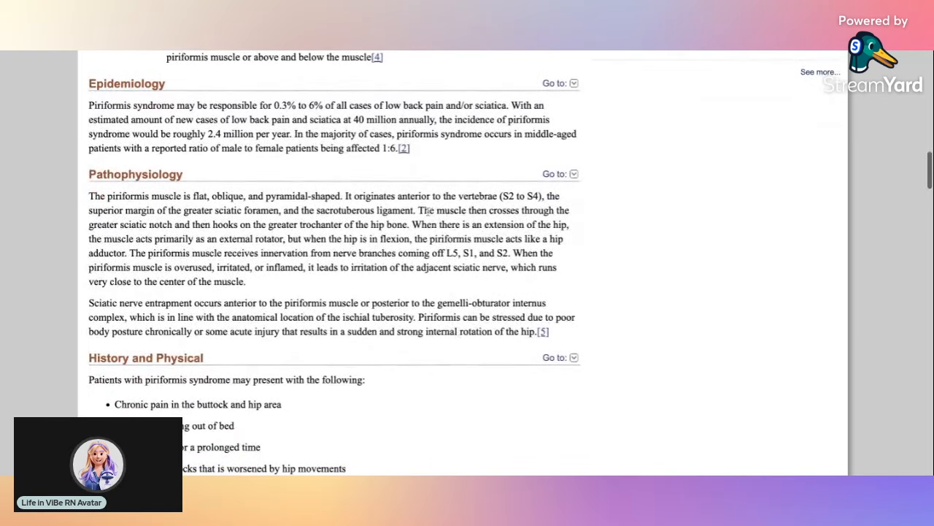
Step: Scroll the shared page through the History and Physical symptoms and FAIR test to the Evaluation heading
scroll("down", 3)
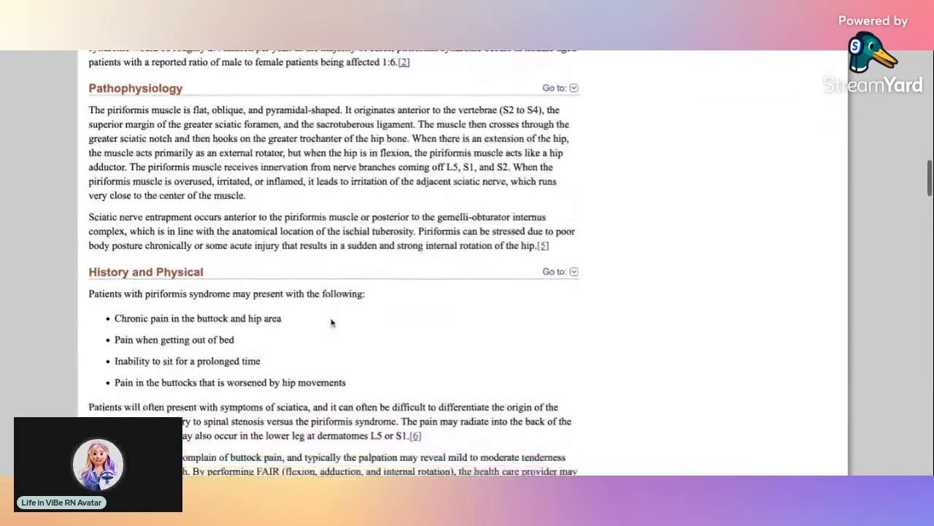
scroll("down", 3)
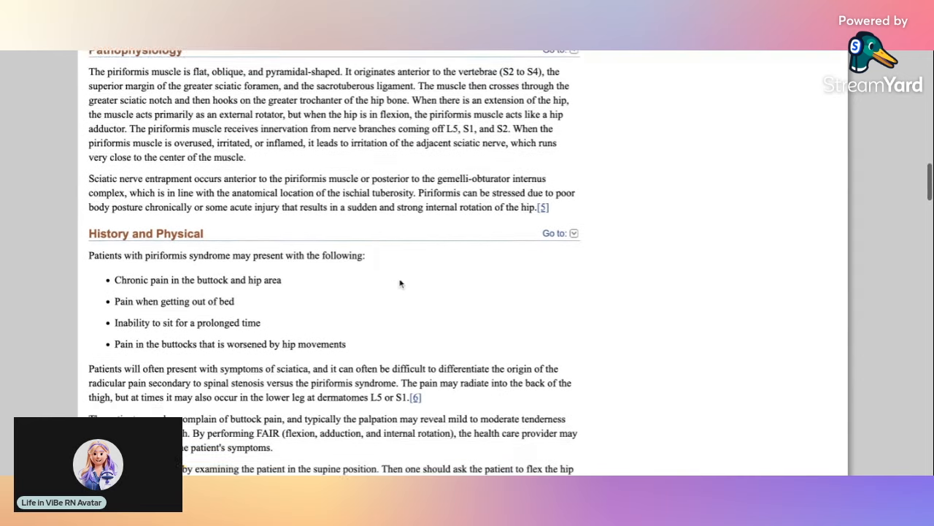
scroll("down", 3)
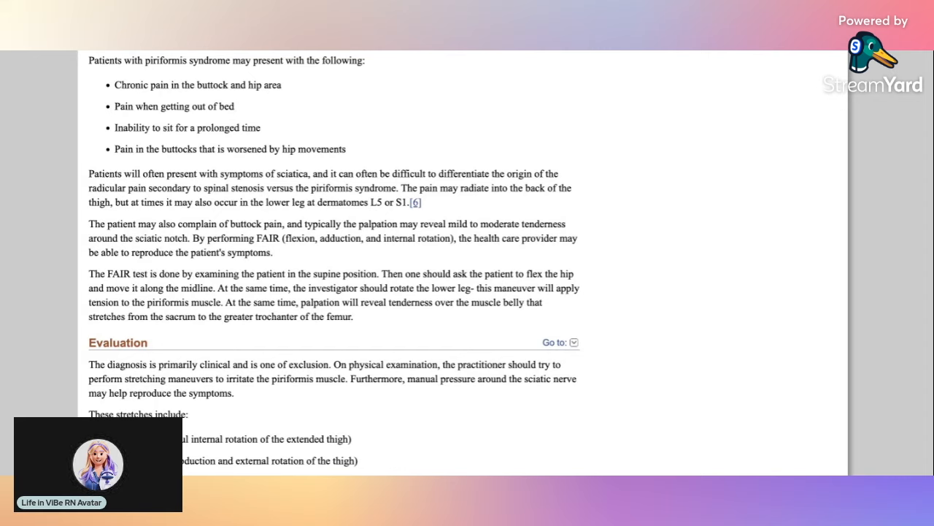
Step: Scroll the shared page through the Evaluation section, nudging back up to keep it readable
scroll("down", 3)
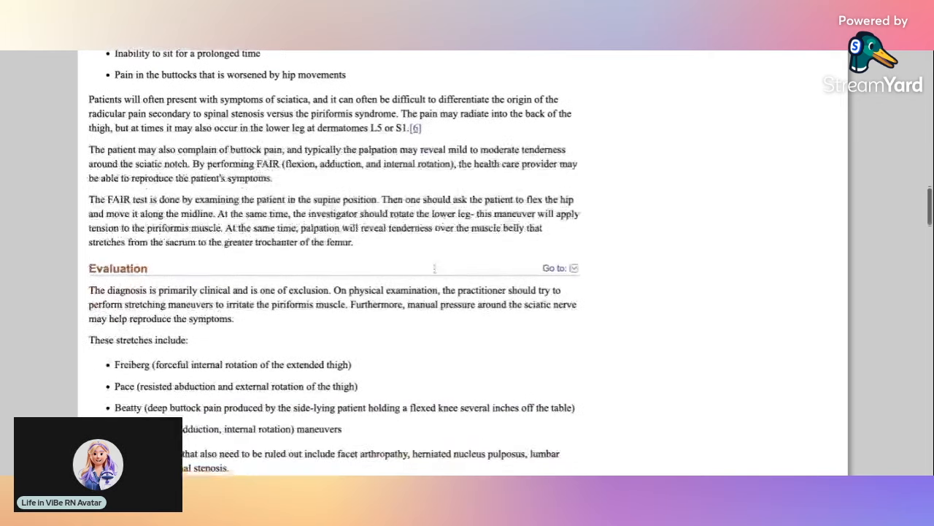
scroll("down", 3)
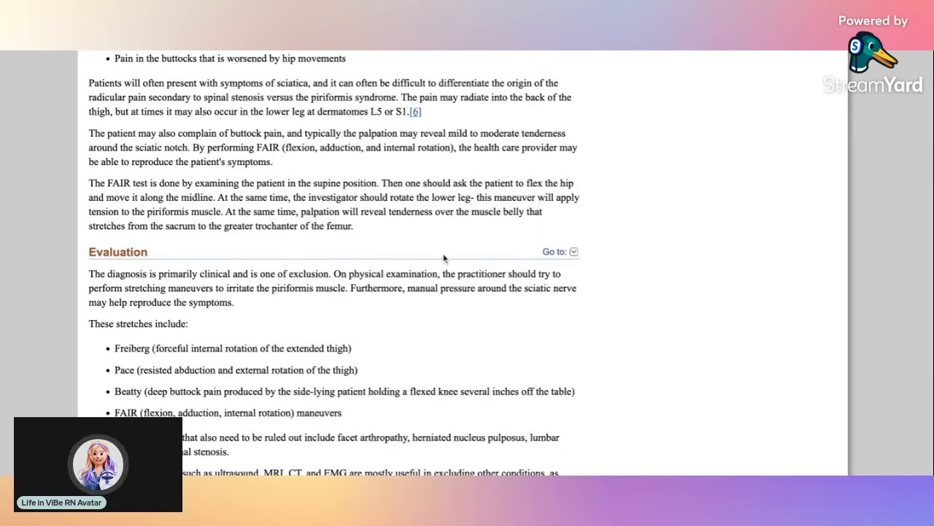
scroll("down", 3)
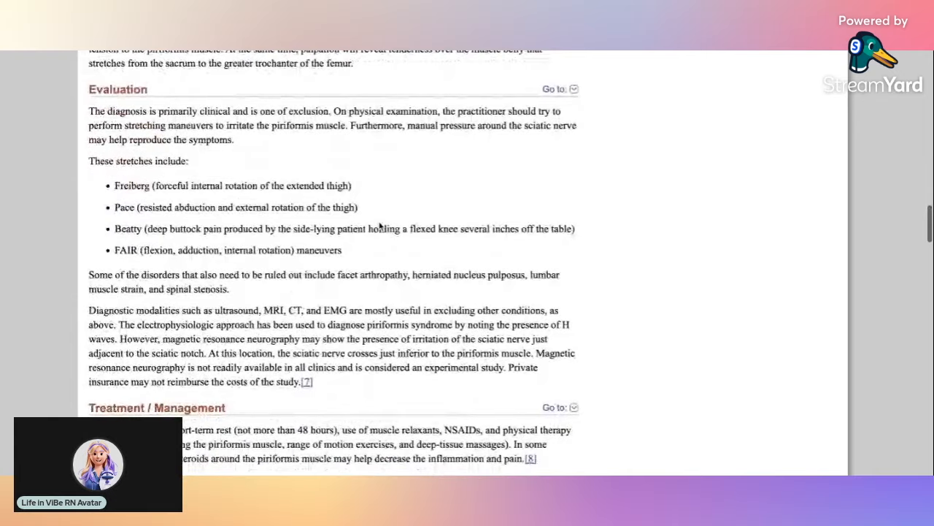
scroll("down", 3)
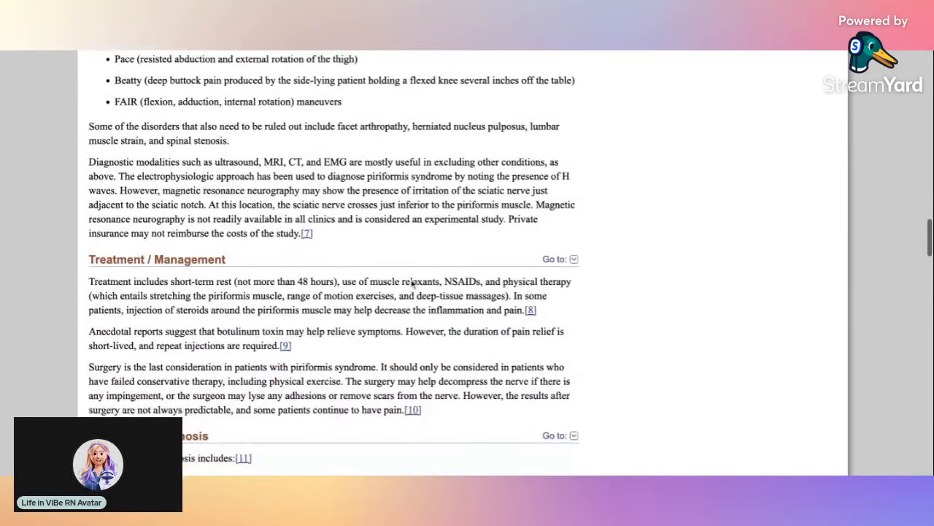
scroll("up", 3)
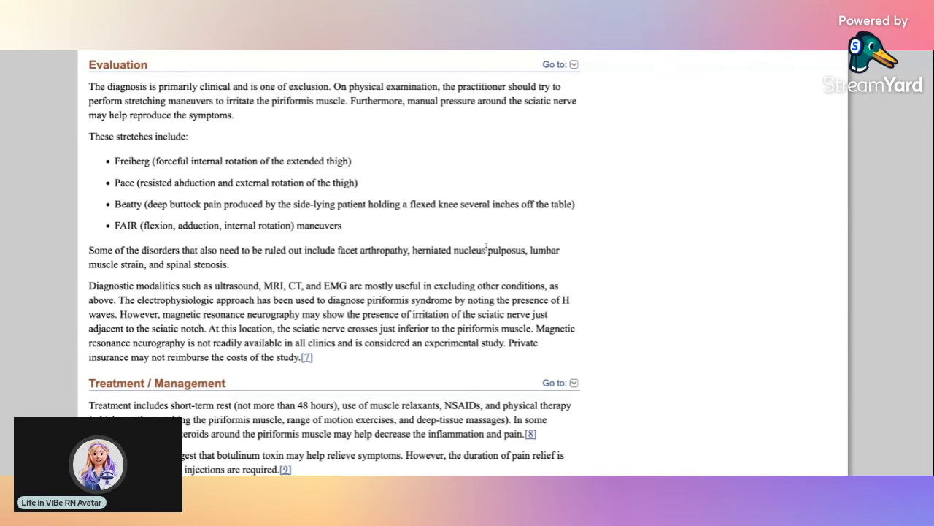
Step: Scroll on through Treatment/Management until the first Differential Diagnosis bullets appear
scroll("down", 3)
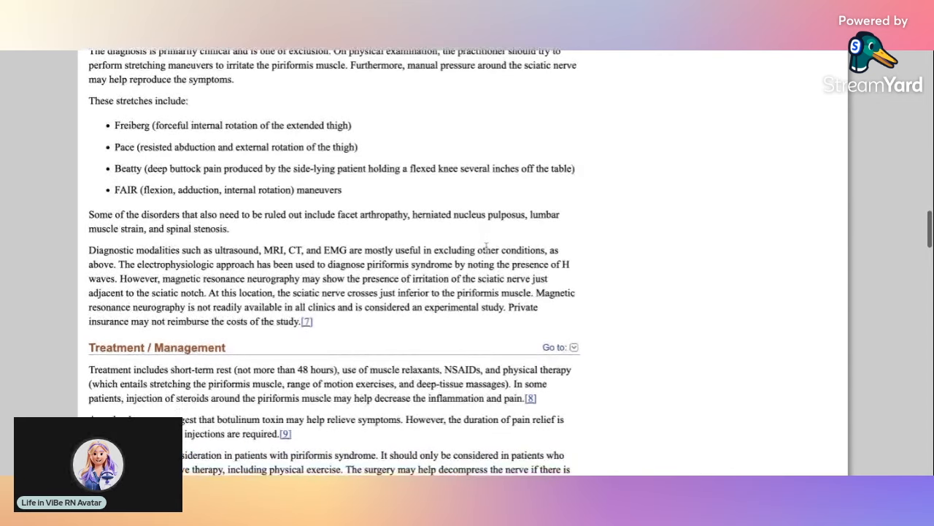
scroll("down", 3)
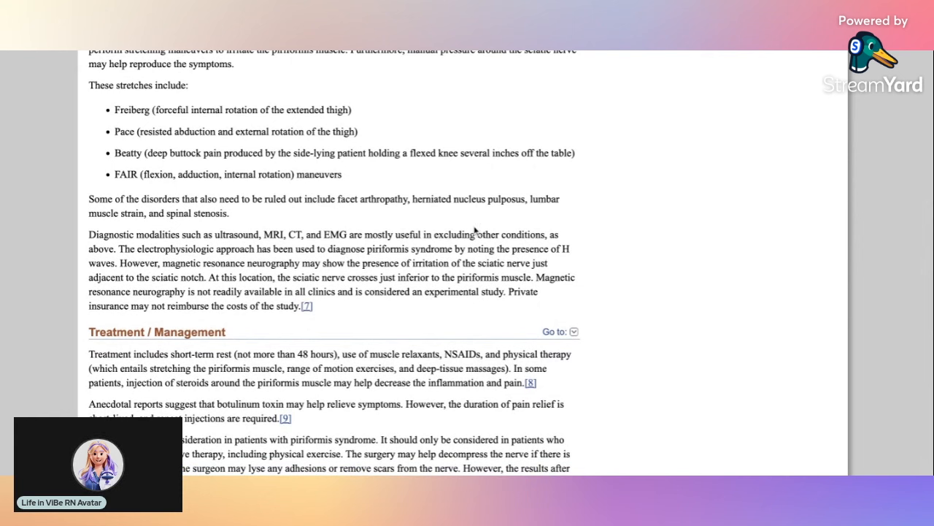
scroll("down", 3)
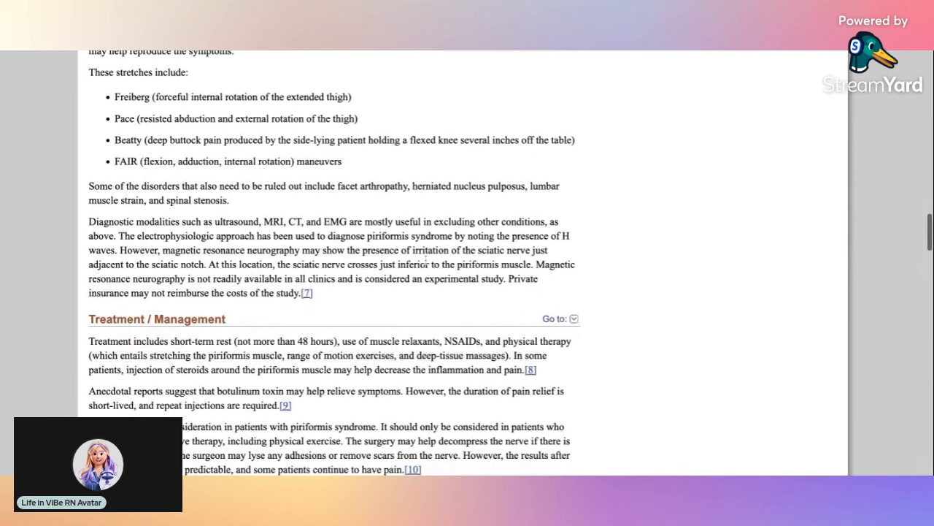
scroll("down", 3)
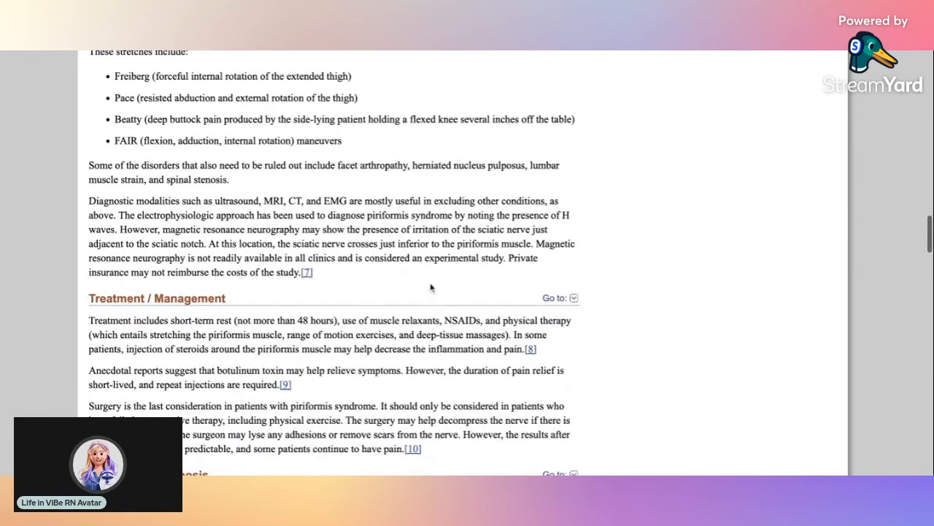
scroll("down", 3)
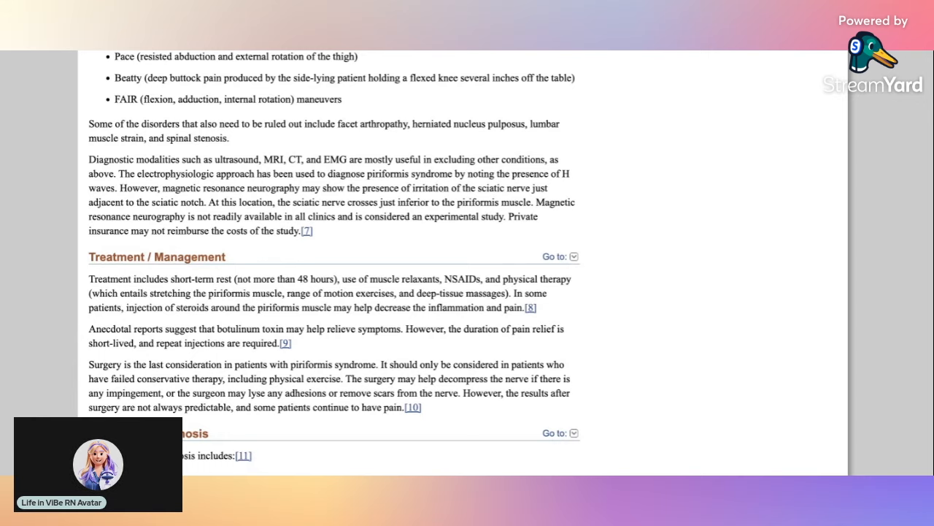
scroll("down", 3)
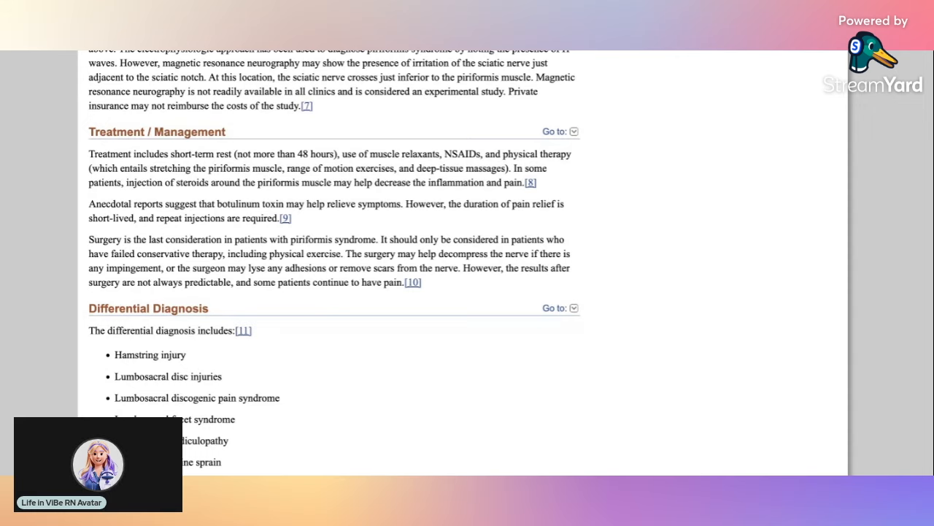
Step: Scroll the shared page through the Differential Diagnosis list to Prognosis, Complications and the start of Rehabilitation Care
scroll("down", 3)
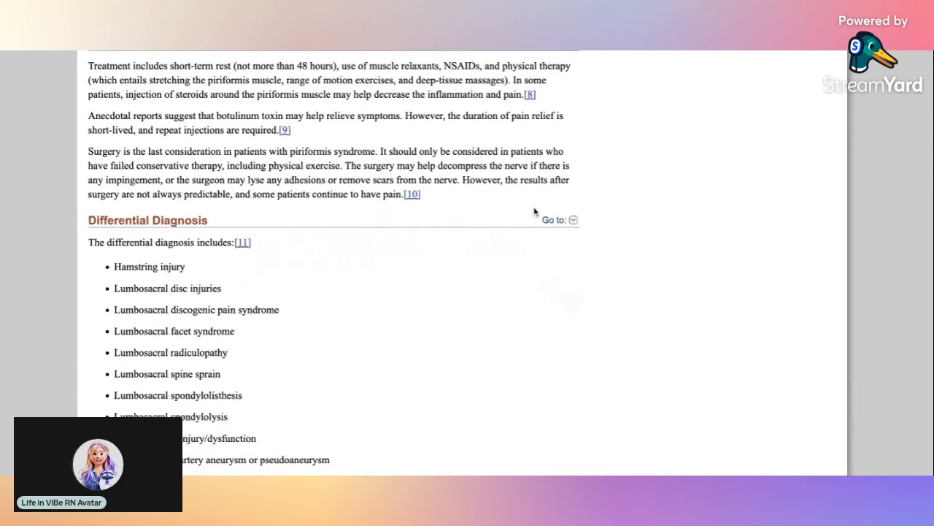
scroll("down", 3)
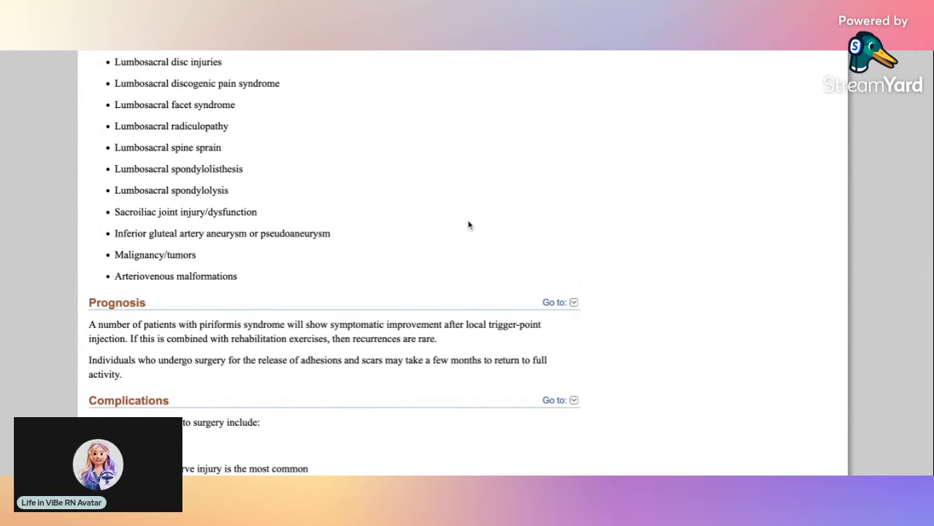
scroll("down", 3)
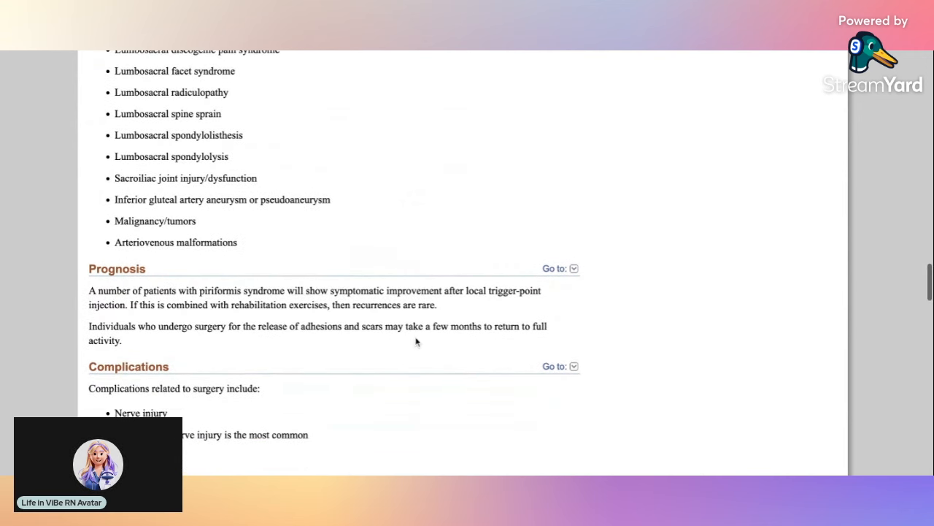
scroll("down", 3)
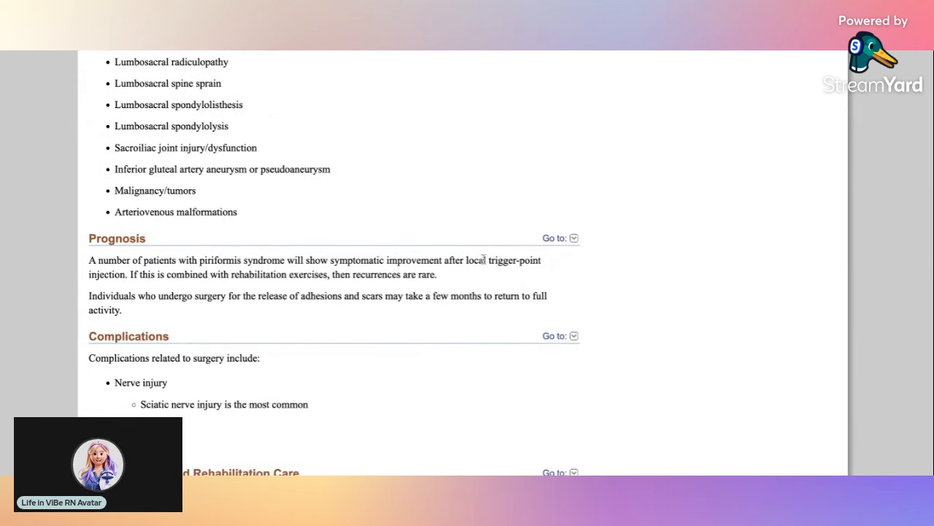
scroll("down", 3)
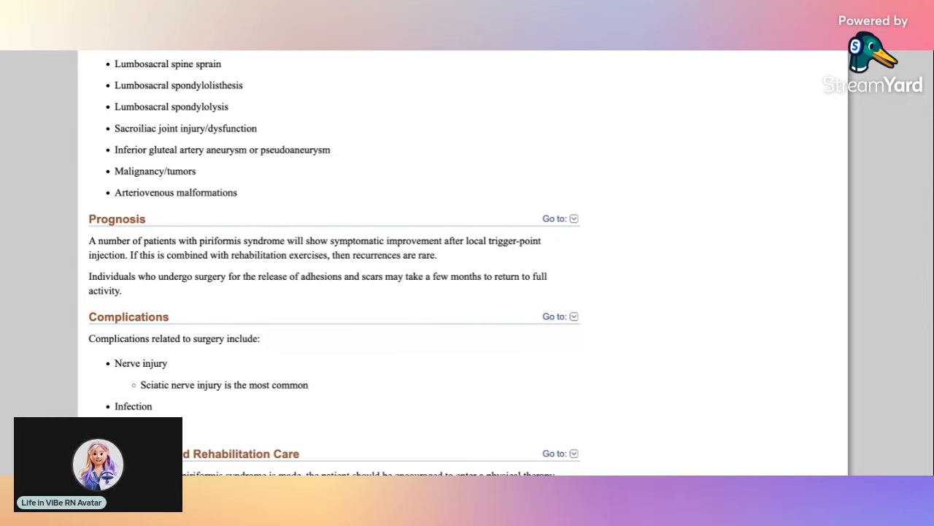
mouse_move(143, 53)
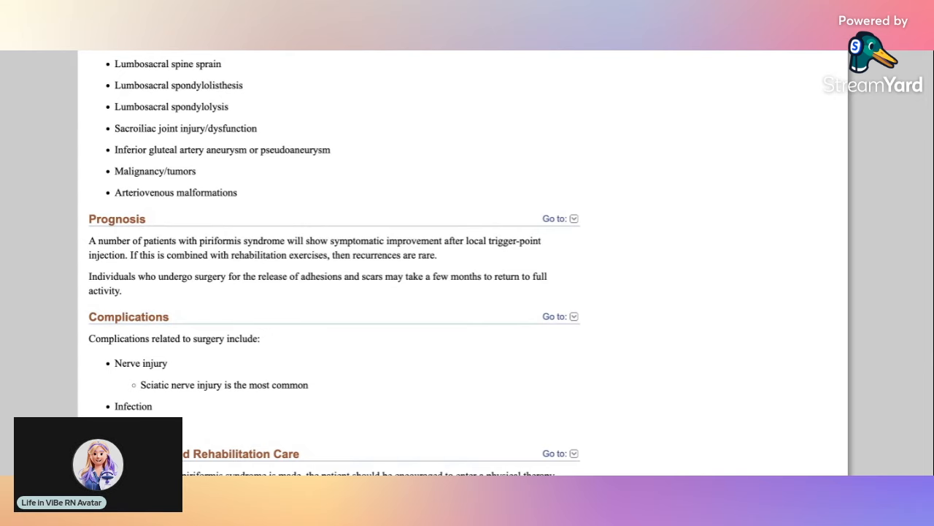
scroll("down", 3)
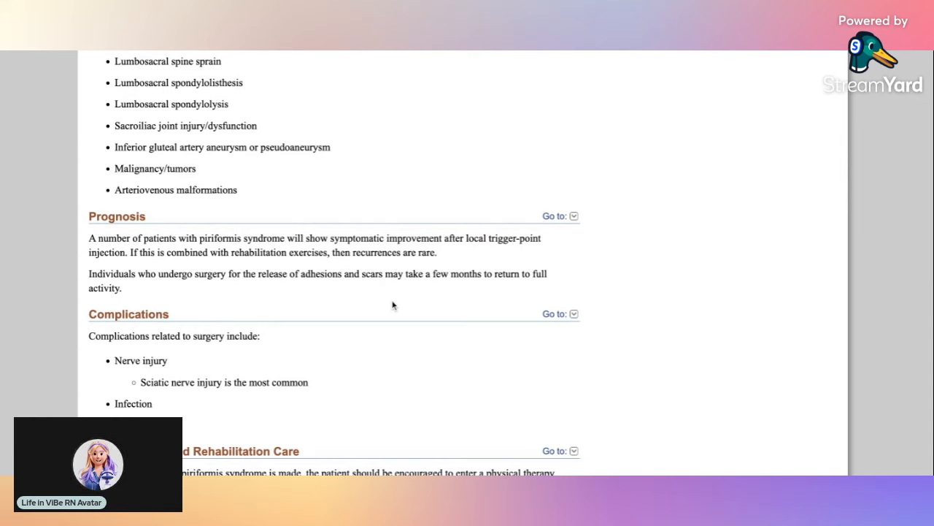
Step: Scroll the shared page through Postoperative and Rehabilitation Care and Consultations to the Pearls and Other Issues heading
scroll("down", 3)
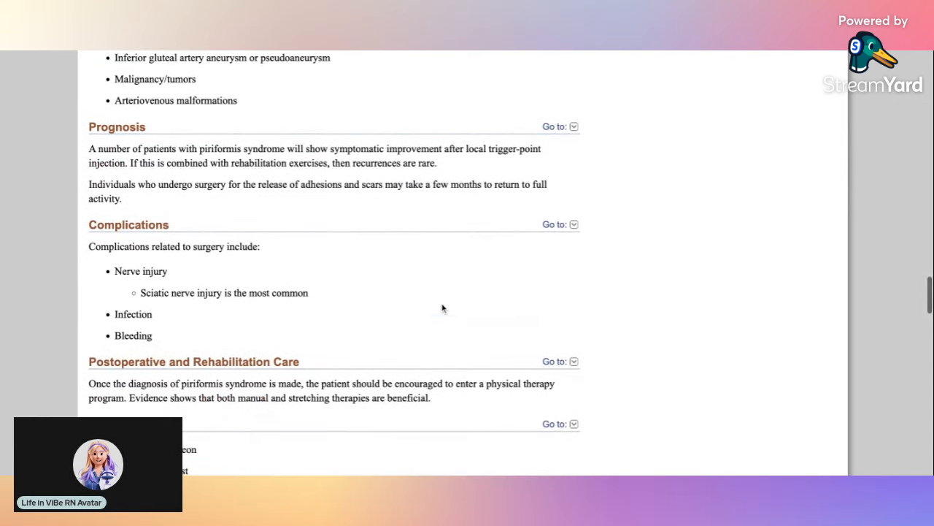
scroll("down", 3)
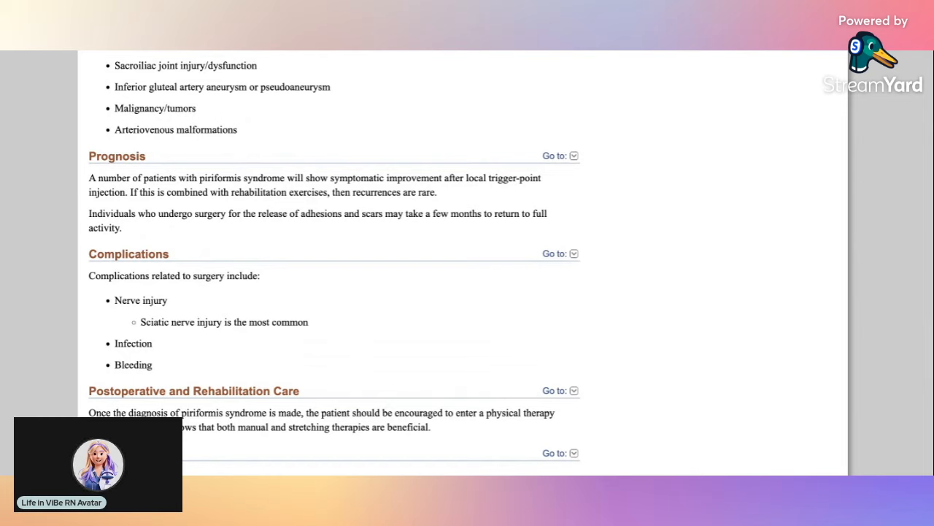
mouse_move(261, 362)
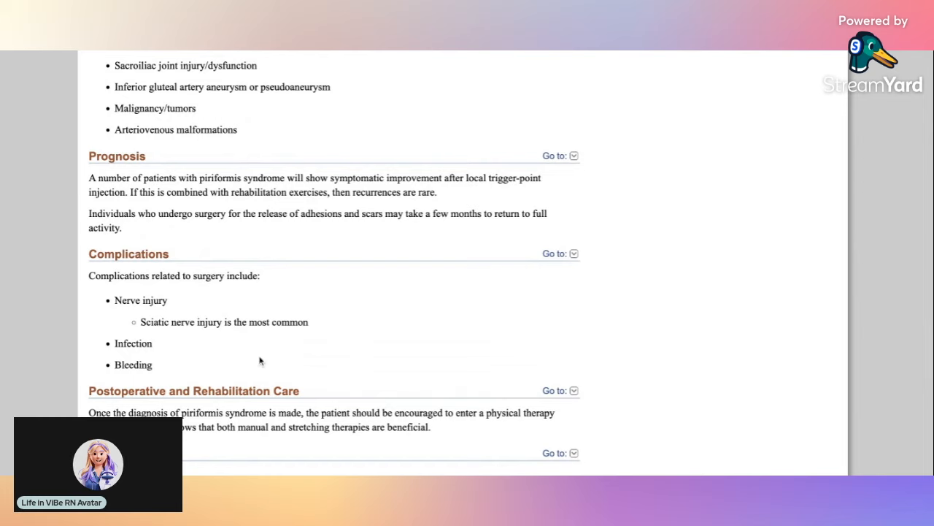
scroll("down", 3)
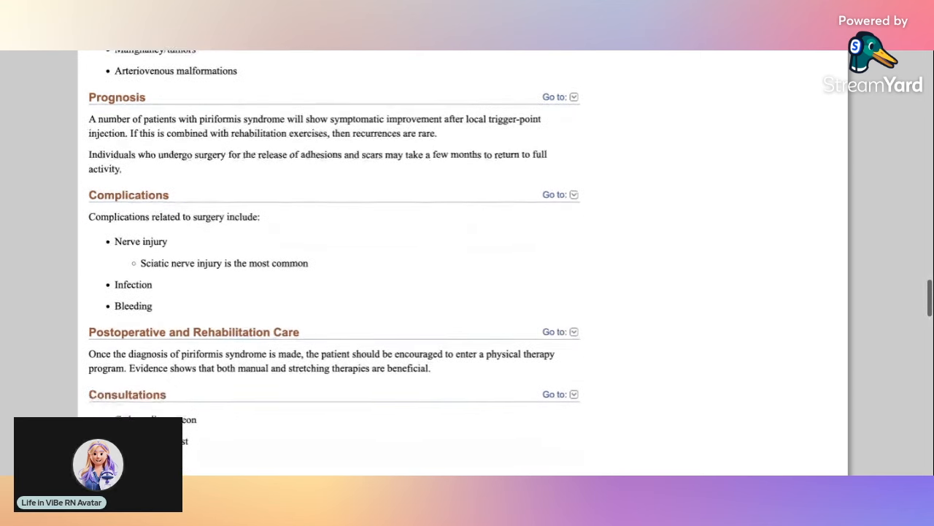
scroll("down", 3)
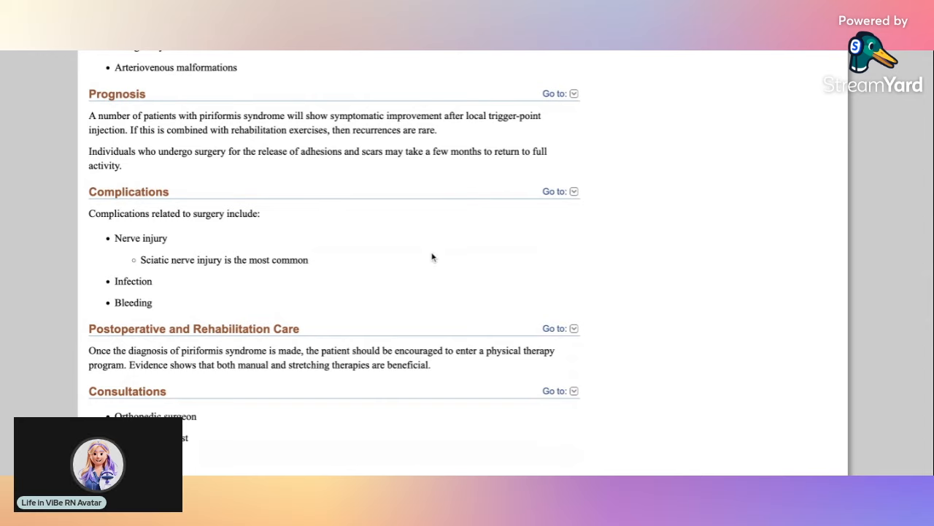
scroll("down", 3)
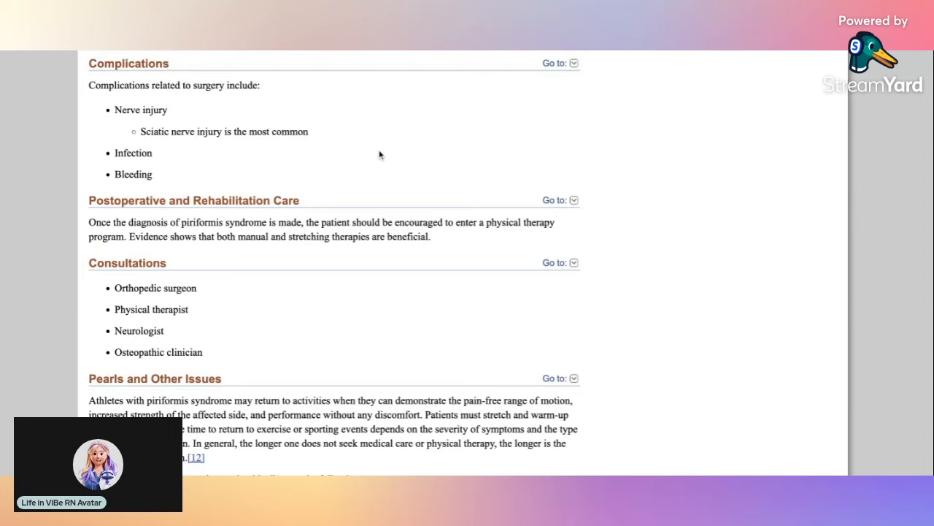
mouse_move(175, 53)
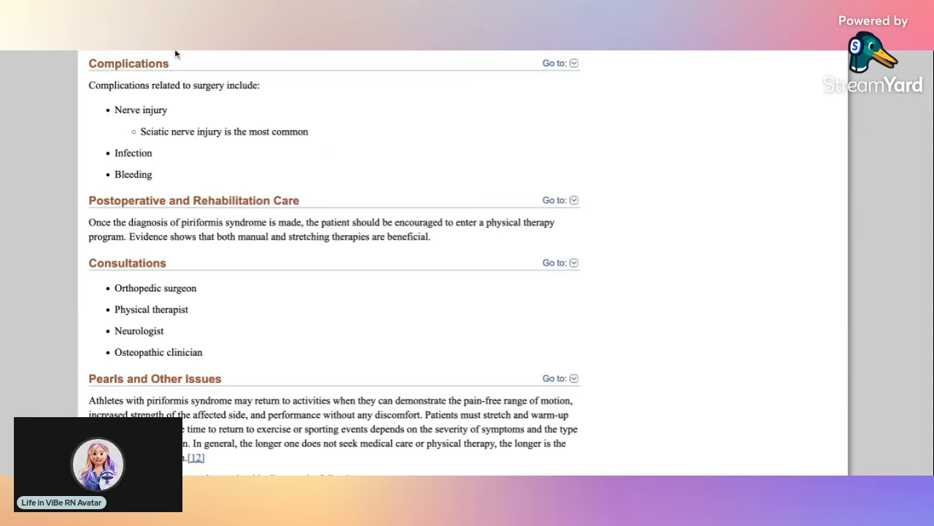